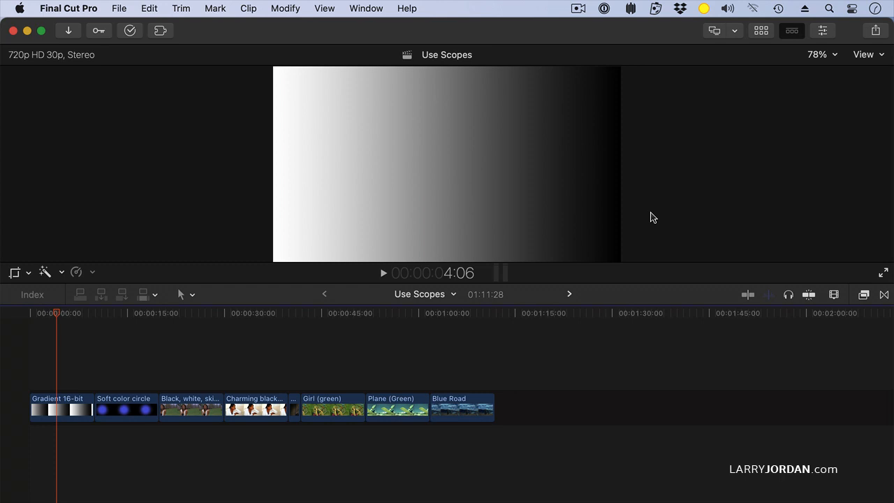
{"action": "mouse_move", "coordinate": [641, 208]}
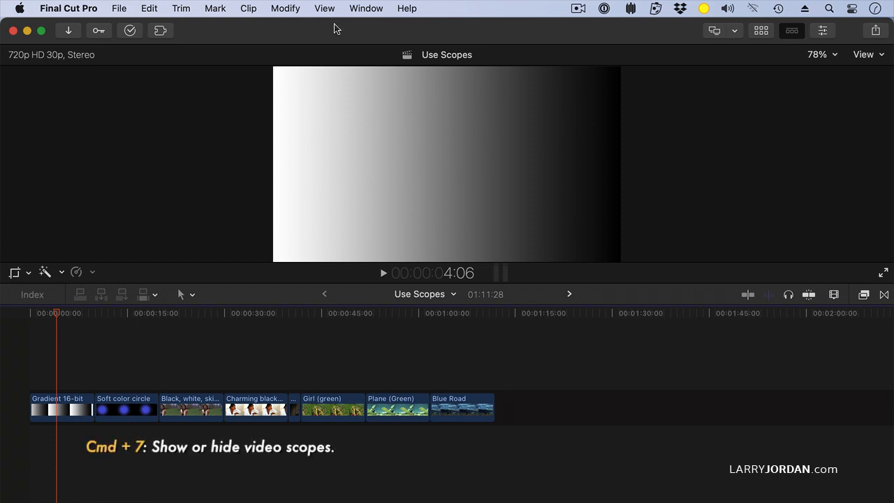
Step: Show the video scopes beside the clip in the viewer via View > Show in Viewer
{"action": "left_click", "coordinate": [324, 9]}
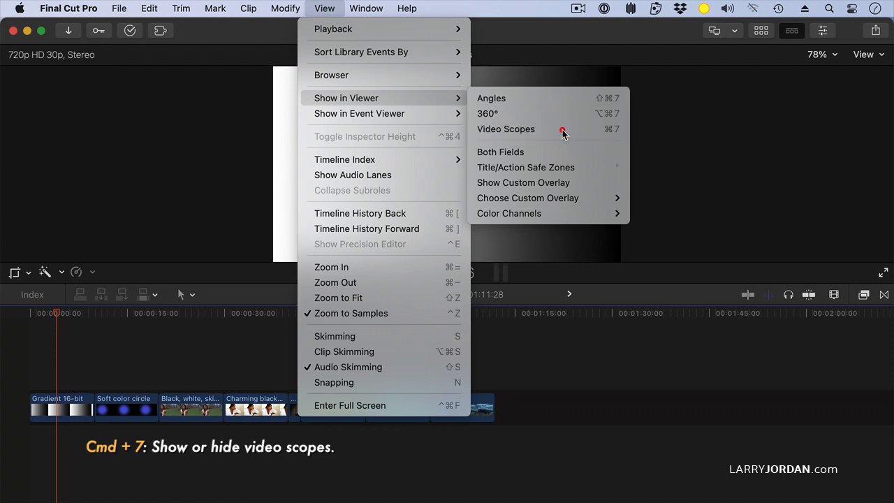
{"action": "left_click", "coordinate": [506, 128]}
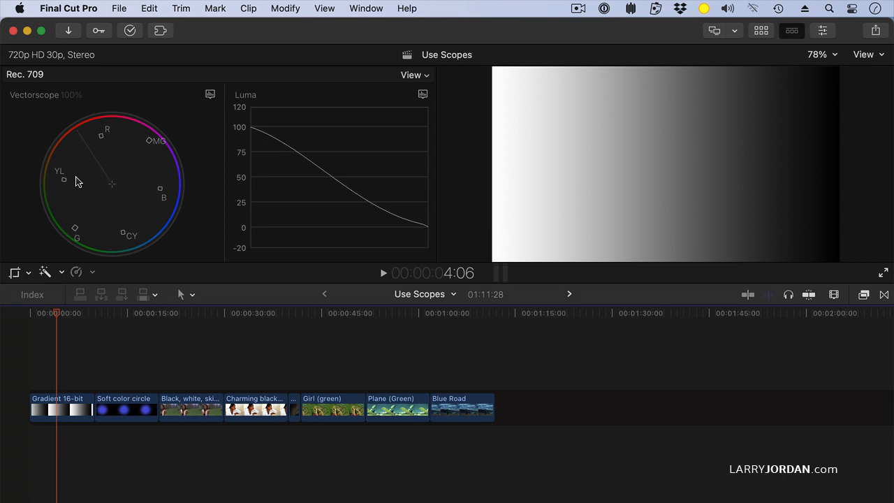
{"action": "mouse_move", "coordinate": [142, 168]}
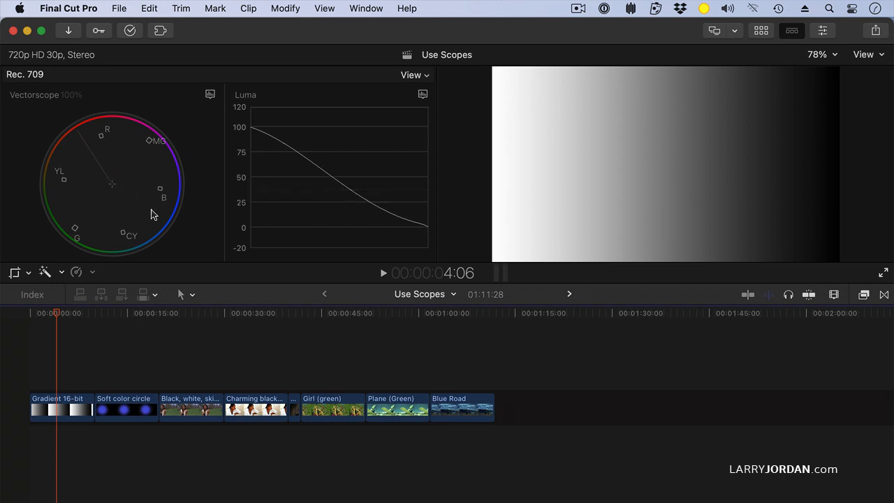
{"action": "mouse_move", "coordinate": [486, 194]}
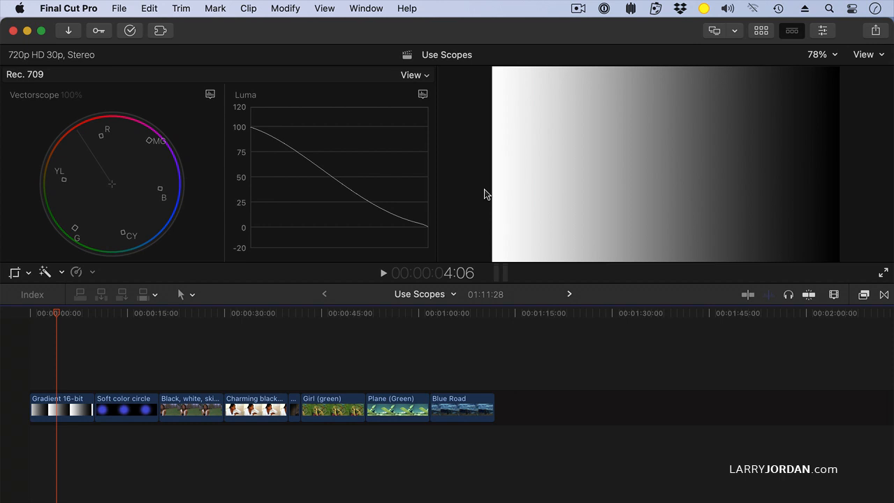
{"action": "mouse_move", "coordinate": [246, 131]}
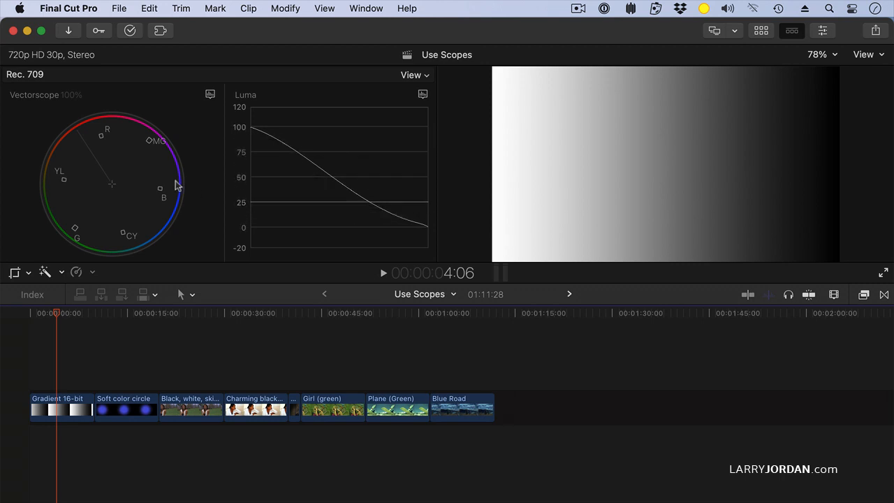
{"action": "mouse_move", "coordinate": [134, 205]}
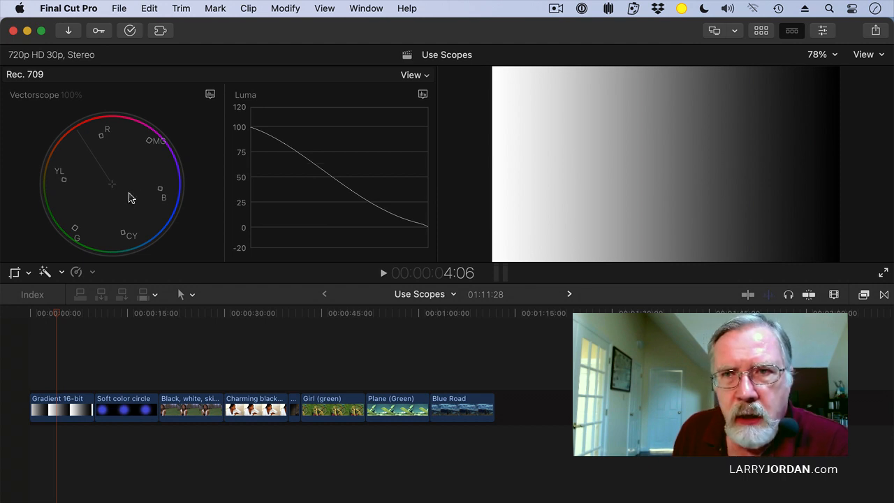
{"action": "mouse_move", "coordinate": [115, 191]}
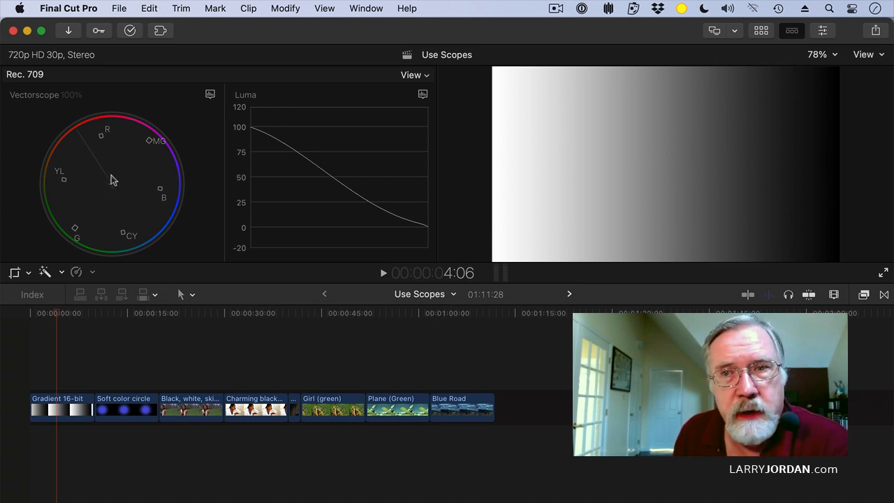
{"action": "mouse_move", "coordinate": [117, 188]}
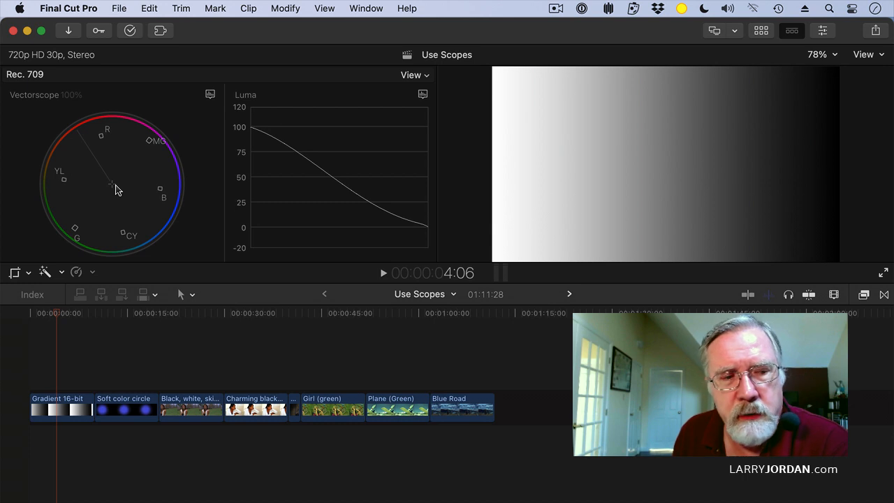
{"action": "mouse_move", "coordinate": [128, 324]}
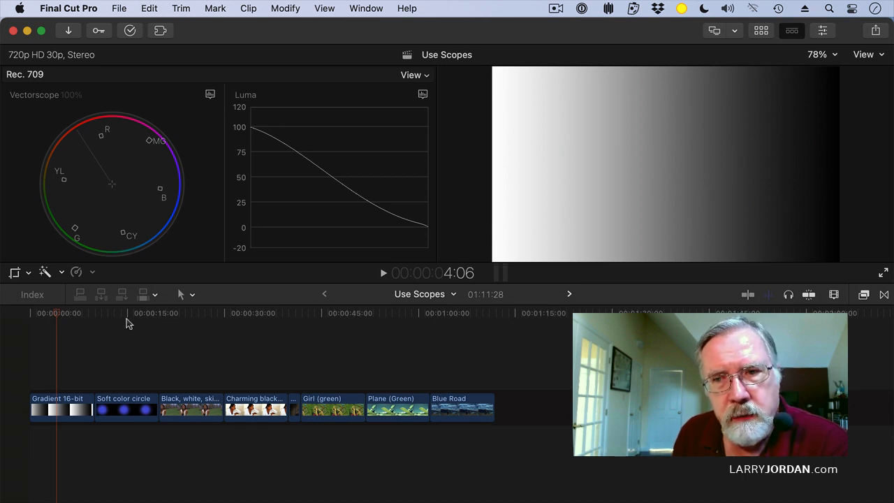
Step: Move the playhead onto the Soft color circle clip to read its blue trace on the scopes
{"action": "left_click", "coordinate": [128, 313]}
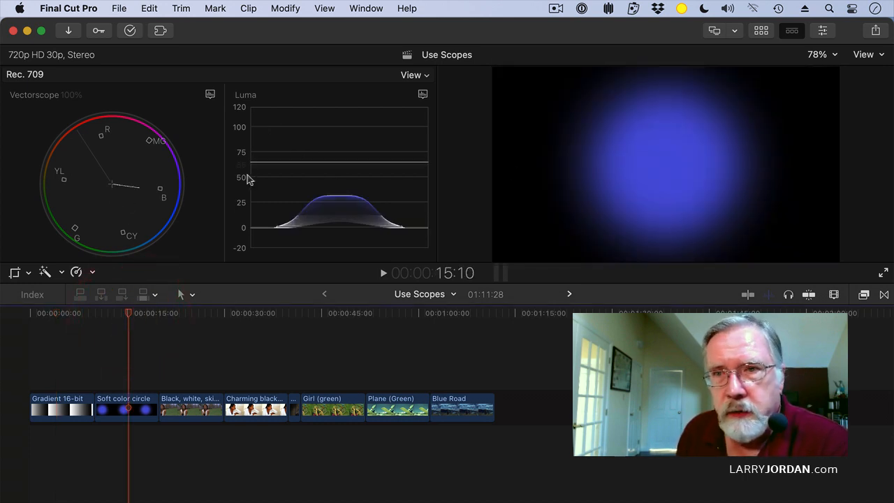
{"action": "mouse_move", "coordinate": [117, 190]}
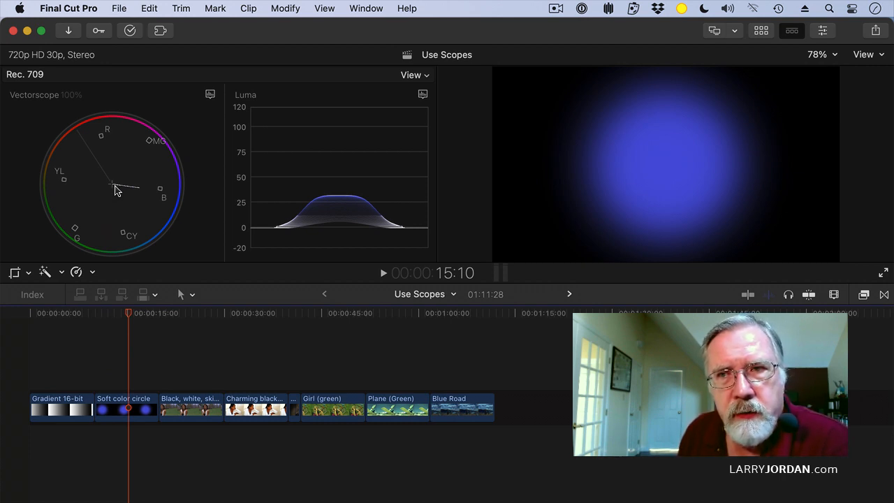
{"action": "mouse_move", "coordinate": [130, 190]}
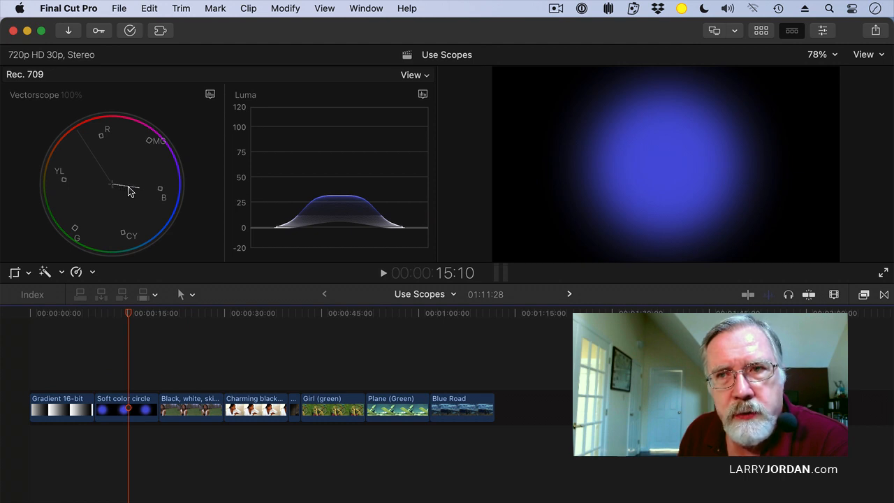
{"action": "mouse_move", "coordinate": [142, 192]}
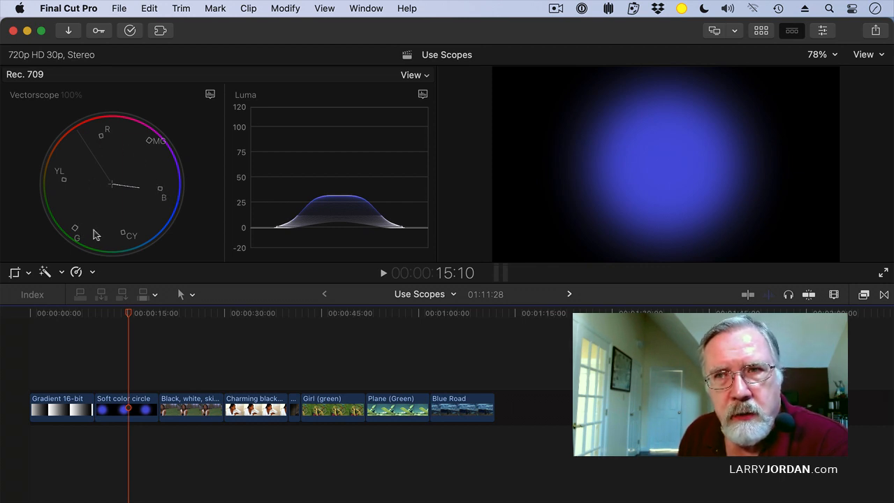
{"action": "mouse_move", "coordinate": [161, 162]}
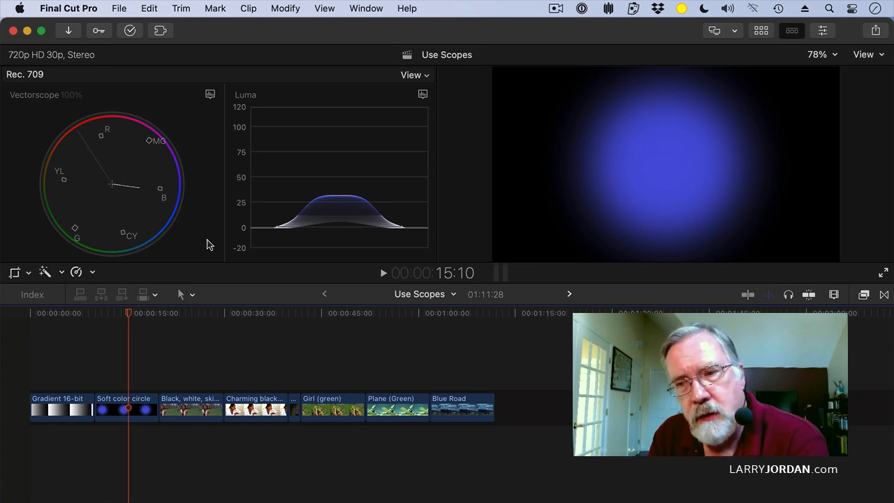
{"action": "mouse_move", "coordinate": [196, 343]}
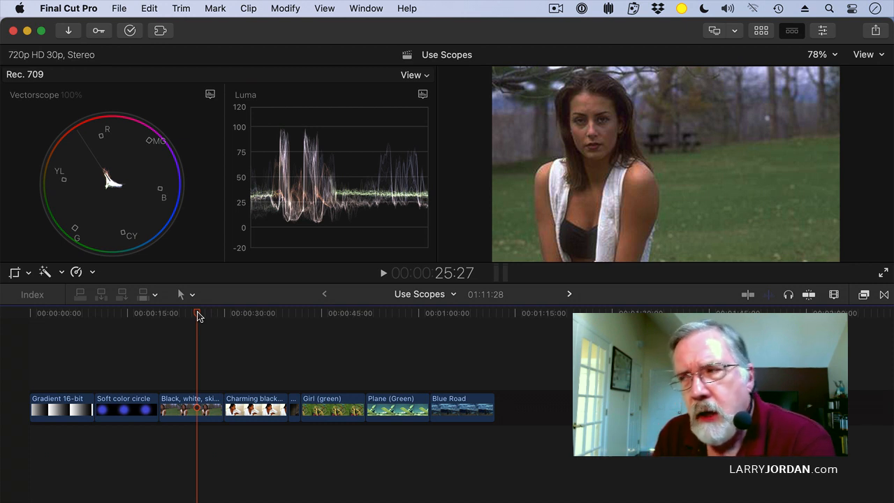
{"action": "mouse_move", "coordinate": [648, 185]}
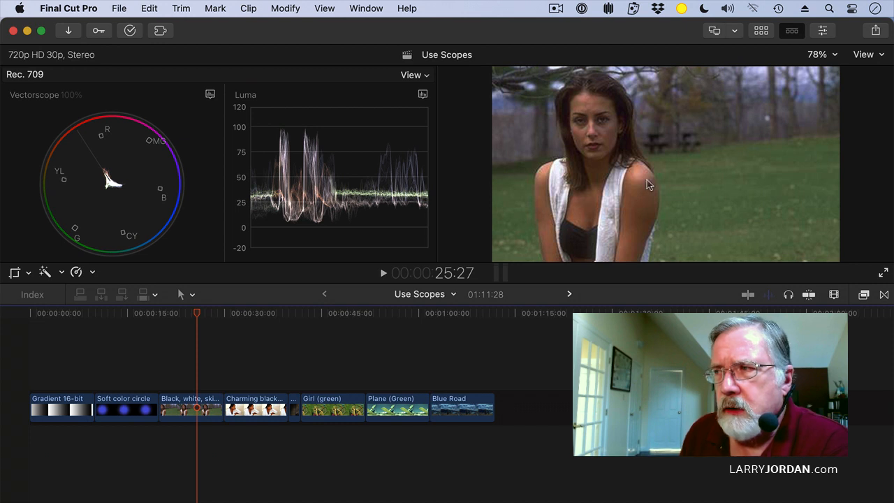
{"action": "mouse_move", "coordinate": [640, 215]}
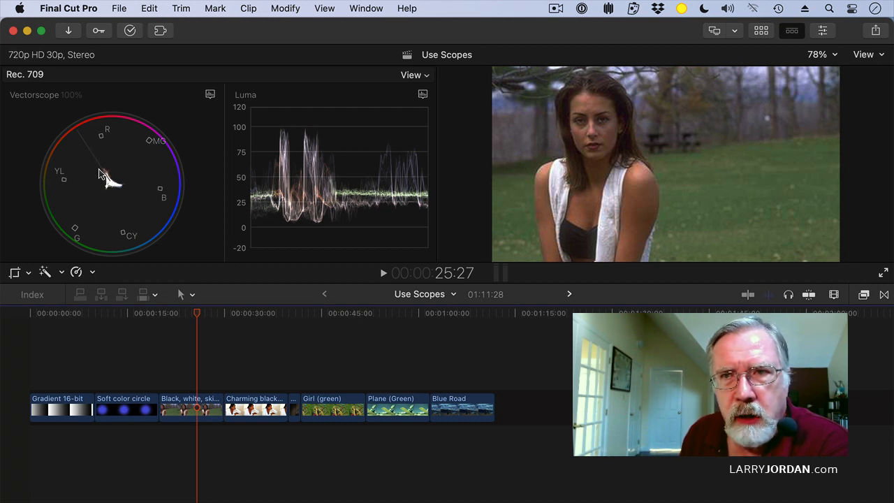
{"action": "mouse_move", "coordinate": [111, 183]}
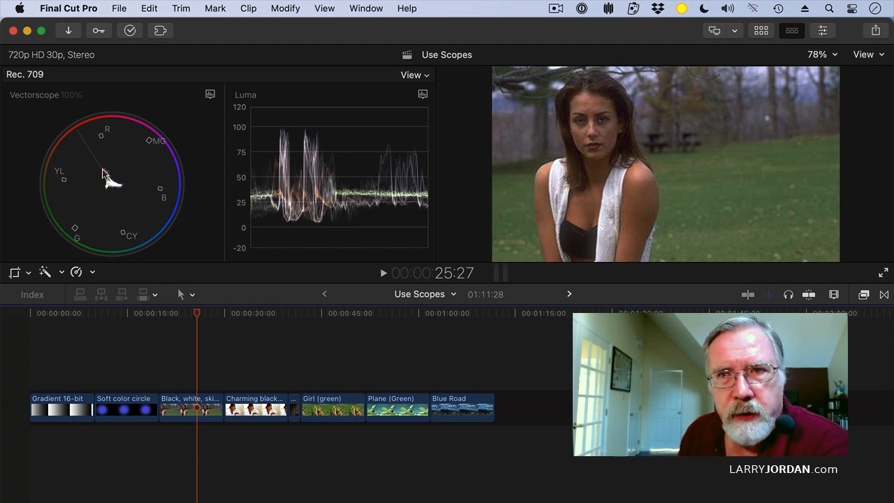
{"action": "mouse_move", "coordinate": [98, 183]}
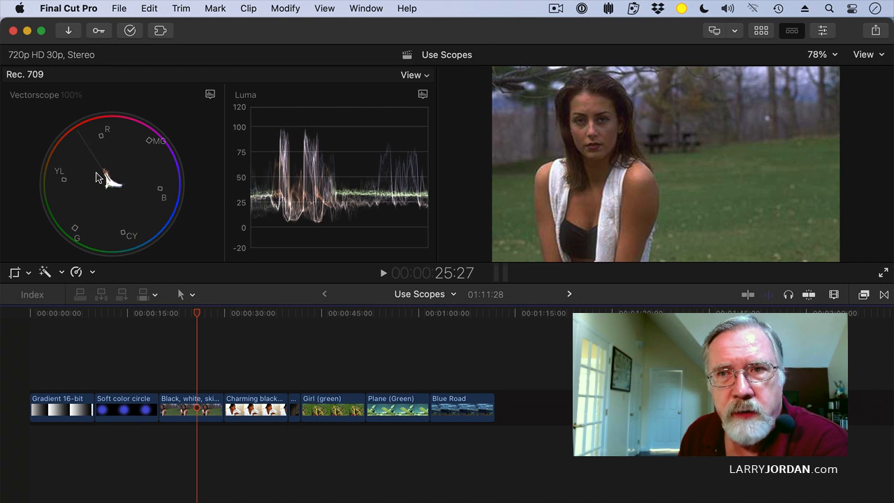
{"action": "mouse_move", "coordinate": [99, 162]}
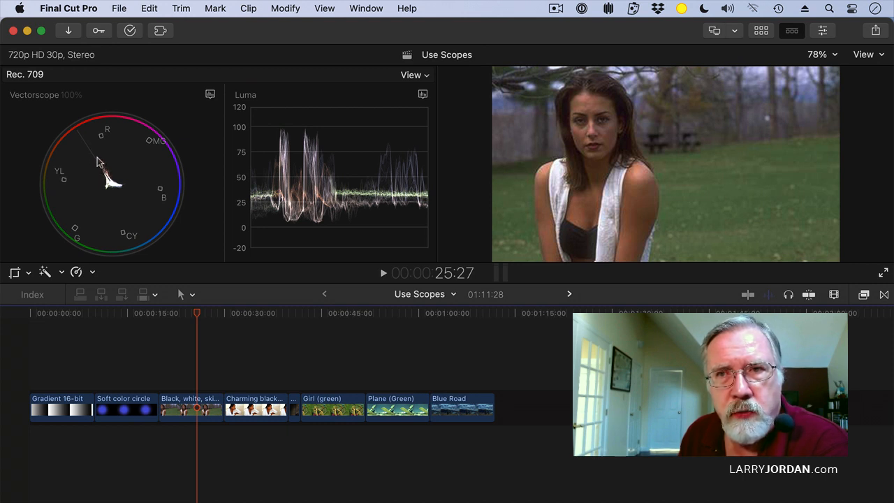
{"action": "mouse_move", "coordinate": [88, 151]}
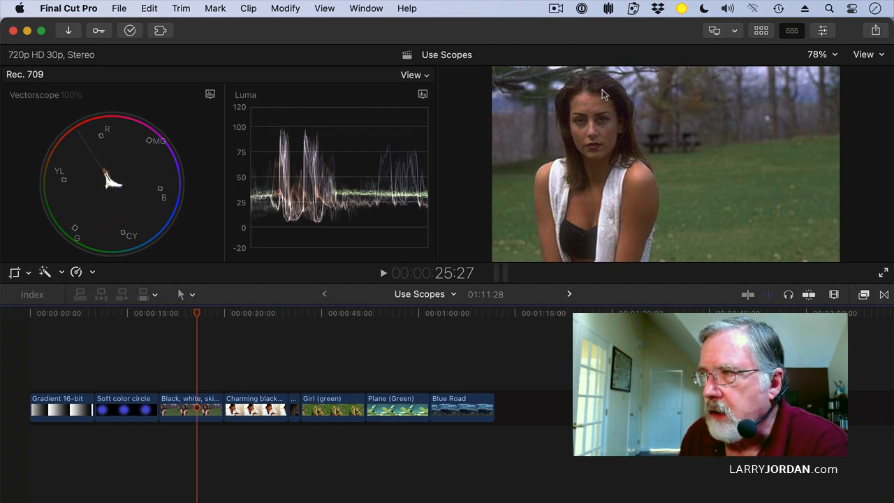
{"action": "mouse_move", "coordinate": [117, 188]}
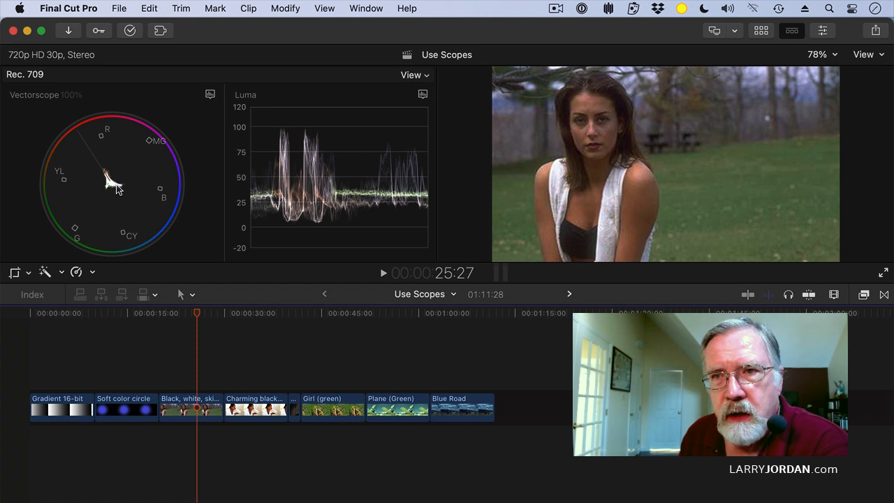
{"action": "mouse_move", "coordinate": [128, 199]}
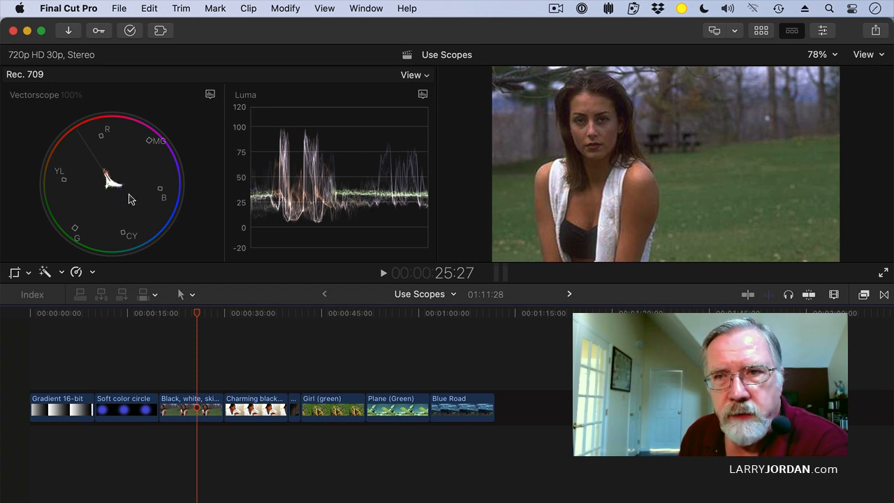
{"action": "mouse_move", "coordinate": [142, 201]}
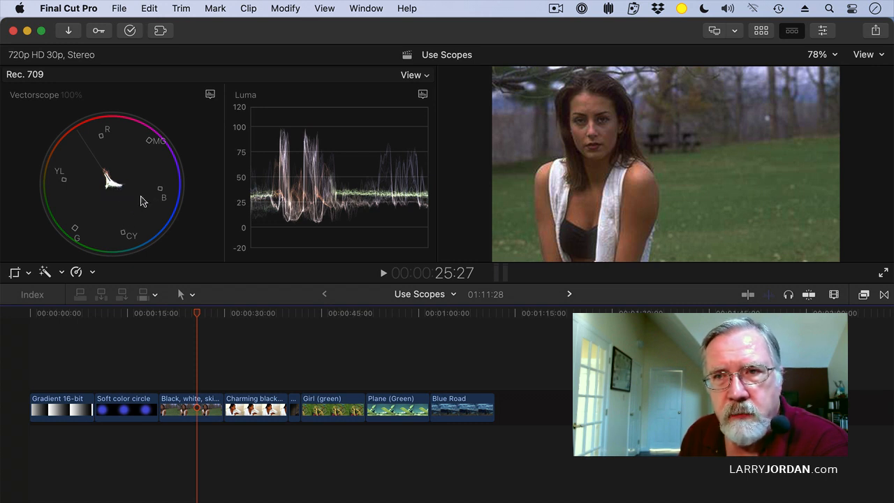
{"action": "mouse_move", "coordinate": [123, 197]}
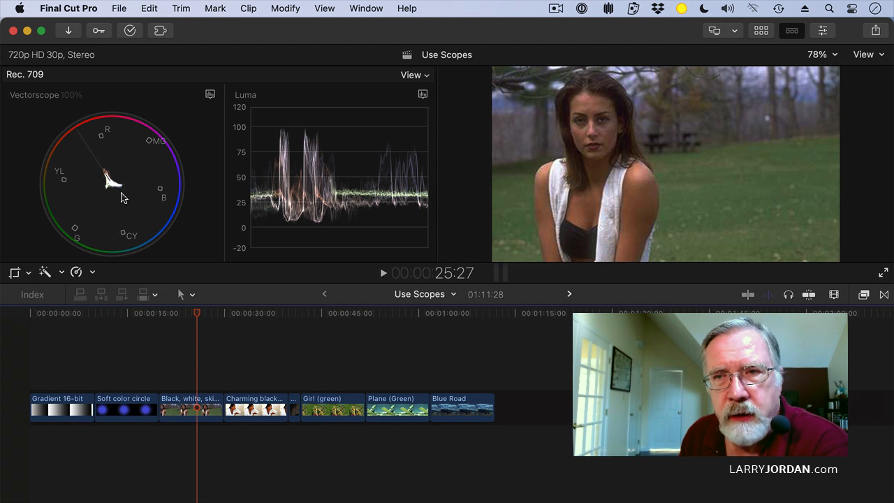
{"action": "mouse_move", "coordinate": [238, 207]}
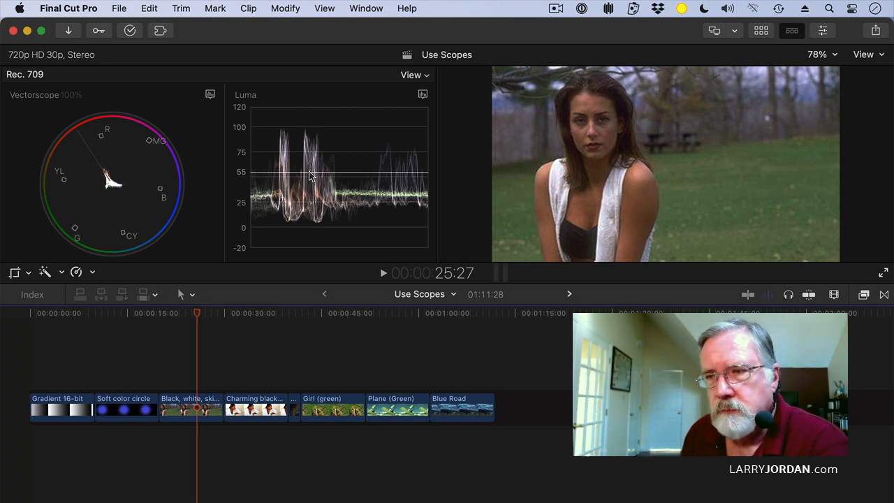
{"action": "mouse_move", "coordinate": [258, 317]}
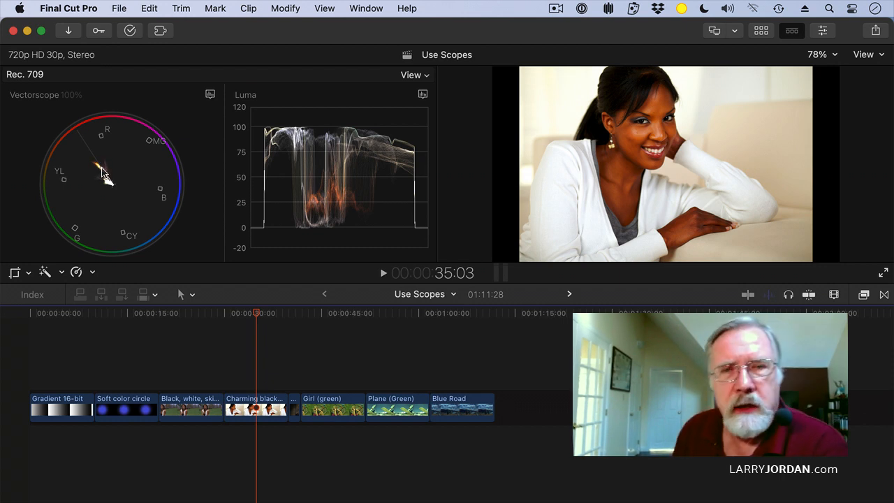
{"action": "mouse_move", "coordinate": [140, 190]}
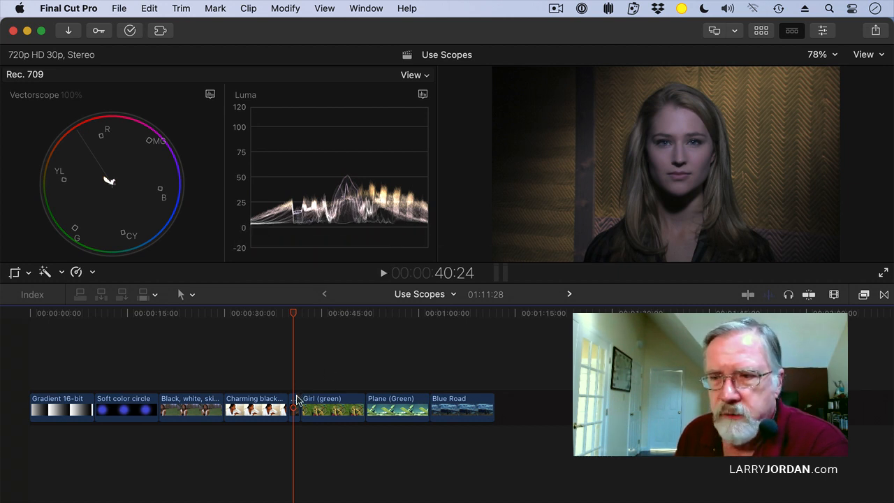
Step: Select the low-light portrait clip in the timeline for correction
{"action": "left_click", "coordinate": [293, 408]}
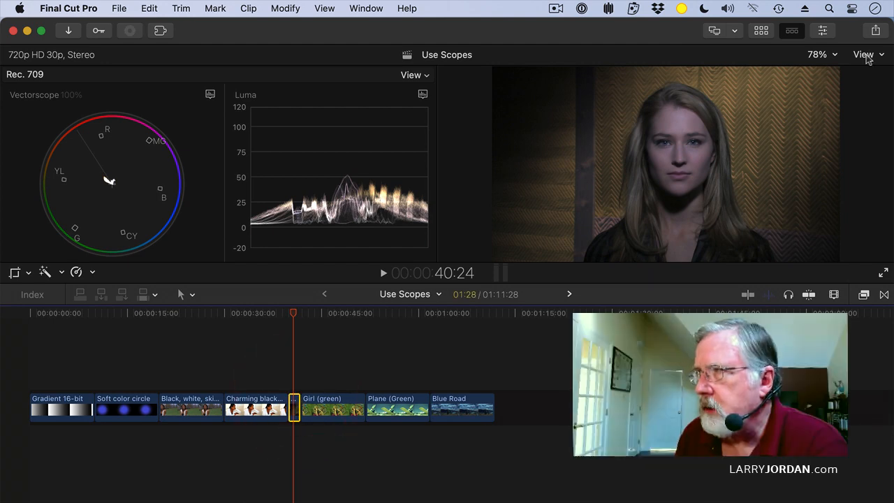
Step: Add a Color Board correction to the clip from the Color inspector's Exposure view
{"action": "left_click", "coordinate": [823, 31]}
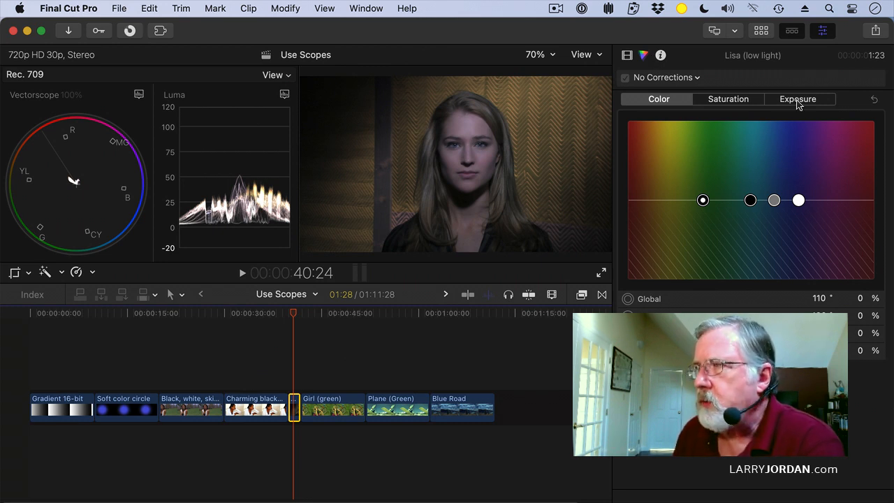
{"action": "left_click", "coordinate": [799, 97]}
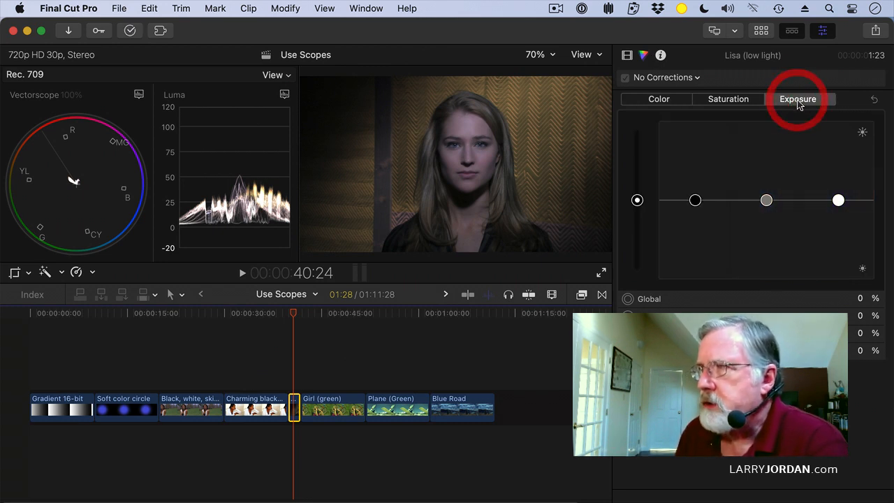
{"action": "left_click", "coordinate": [660, 78]}
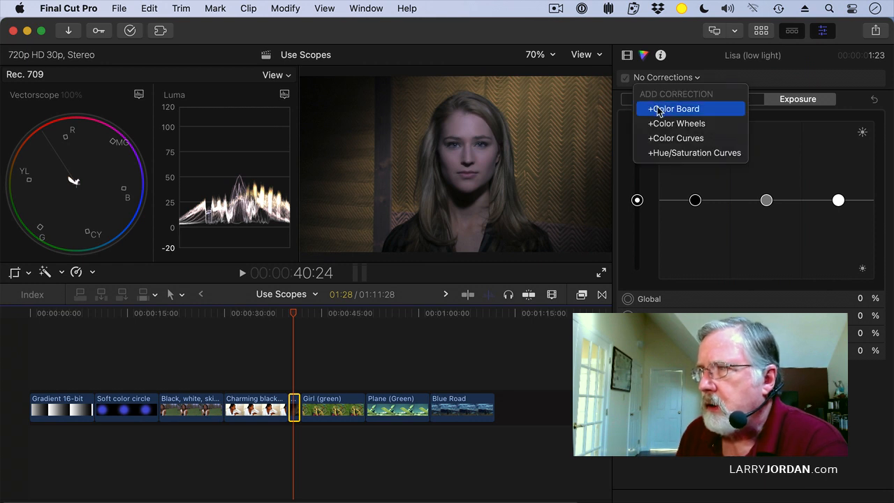
{"action": "left_click", "coordinate": [673, 109]}
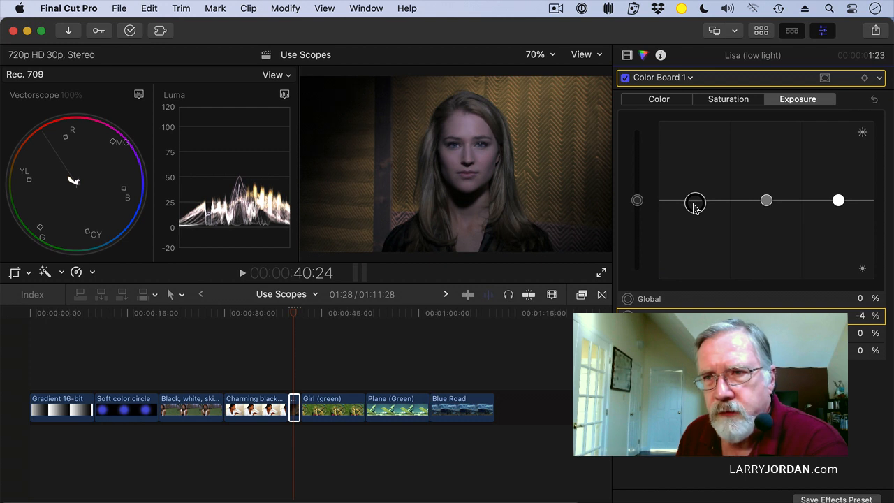
Step: Drop the shadows to -5% and lift the highlights to 75% on the Color Board
{"action": "left_click_drag", "start_coordinate": [695, 201], "coordinate": [695, 204]}
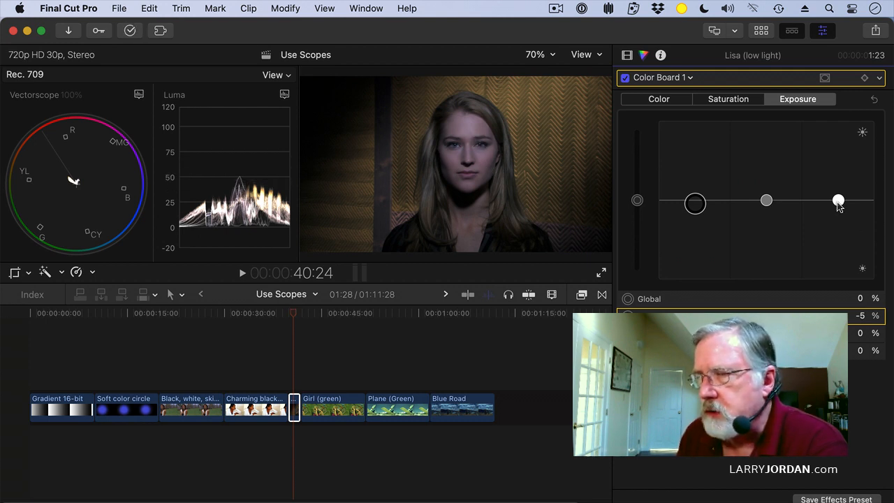
{"action": "left_click_drag", "start_coordinate": [838, 201], "coordinate": [838, 141]}
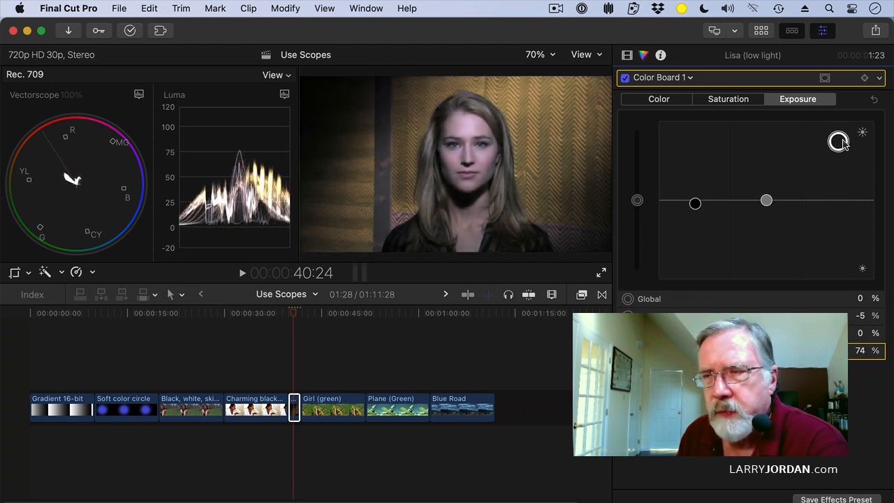
{"action": "left_click_drag", "start_coordinate": [838, 142], "coordinate": [838, 121]}
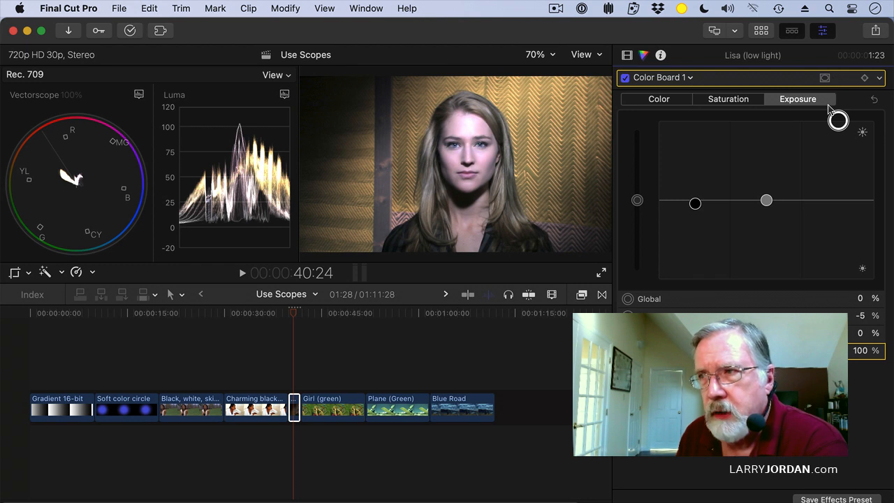
{"action": "left_click_drag", "start_coordinate": [838, 121], "coordinate": [838, 139]}
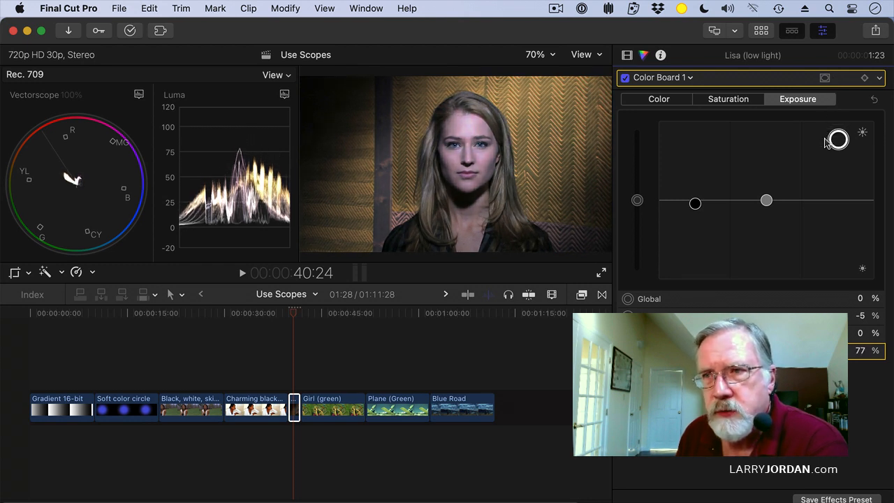
{"action": "left_click_drag", "start_coordinate": [838, 138], "coordinate": [838, 143]}
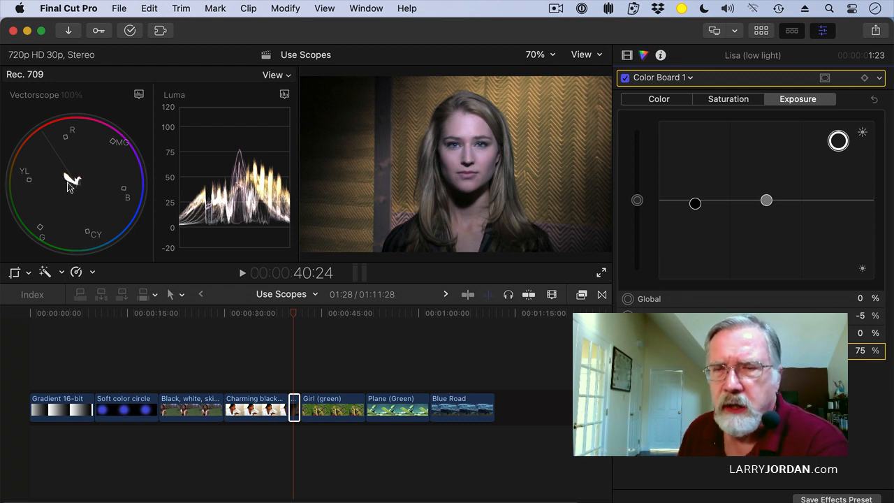
{"action": "mouse_move", "coordinate": [609, 154]}
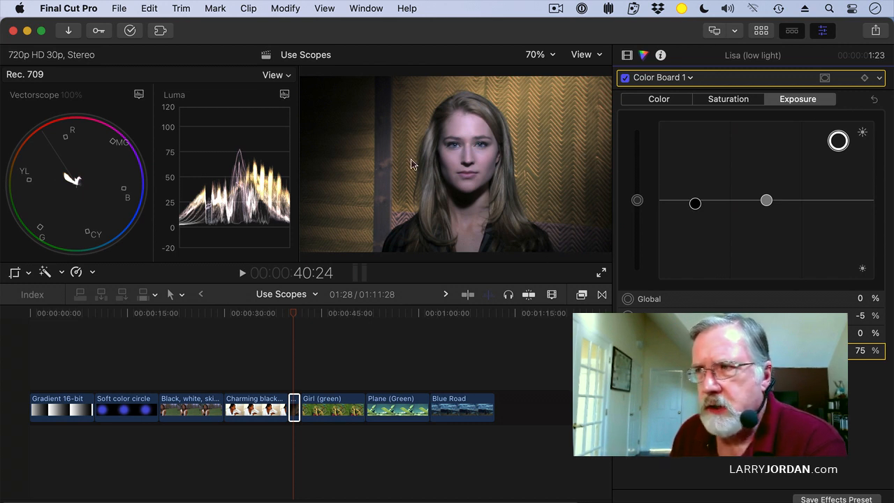
{"action": "mouse_move", "coordinate": [383, 211]}
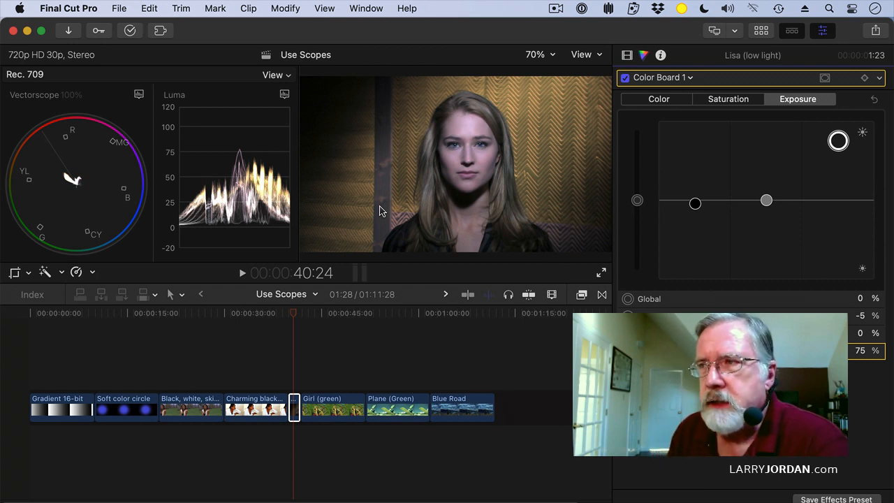
{"action": "mouse_move", "coordinate": [464, 134]}
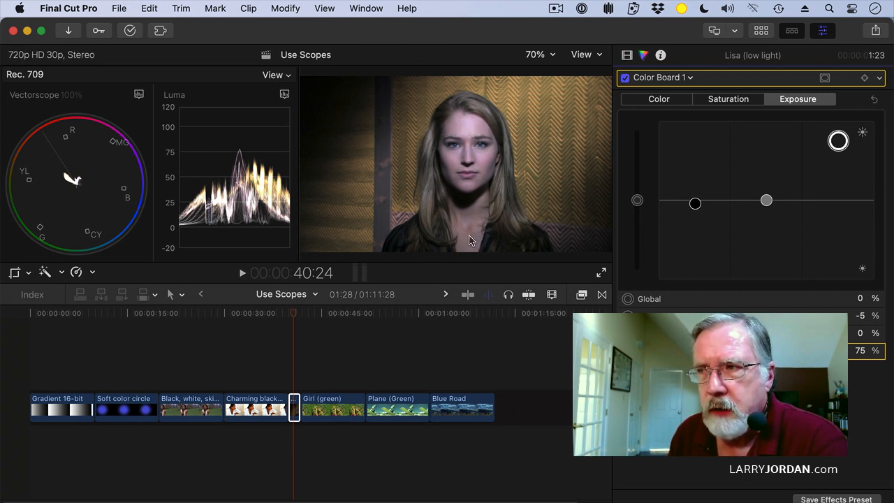
{"action": "mouse_move", "coordinate": [460, 180]}
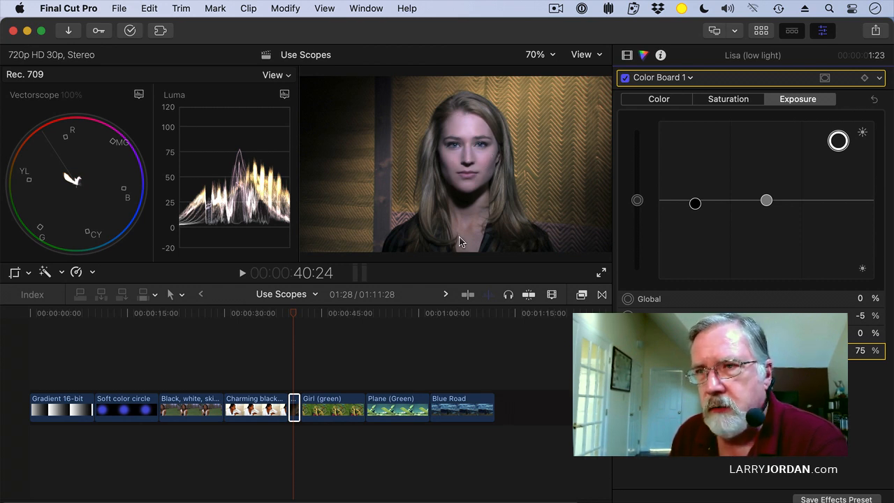
Step: Crop the frame down to a small gray background patch in the lower right
{"action": "left_click", "coordinate": [14, 272]}
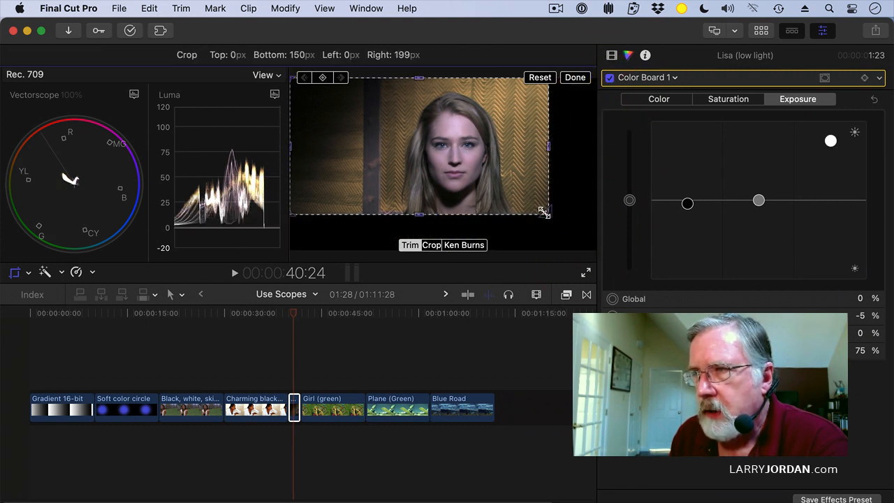
{"action": "left_click_drag", "start_coordinate": [544, 212], "coordinate": [343, 111]}
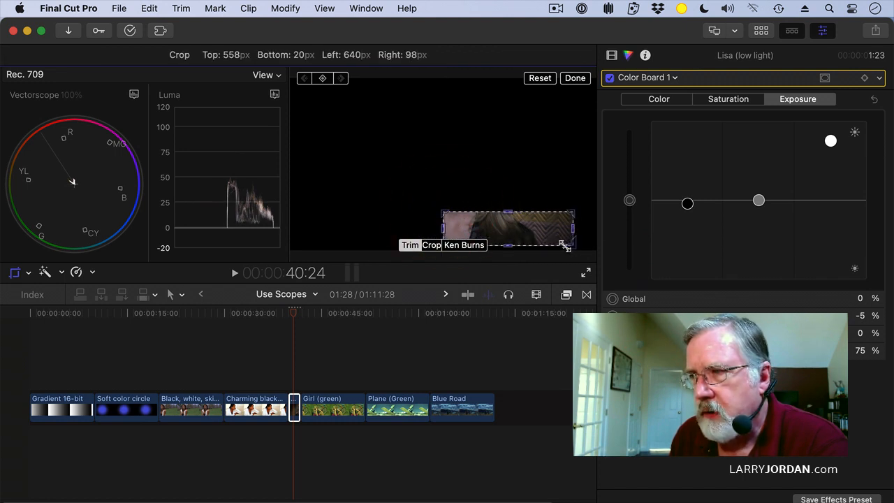
{"action": "left_click_drag", "start_coordinate": [566, 244], "coordinate": [454, 237]}
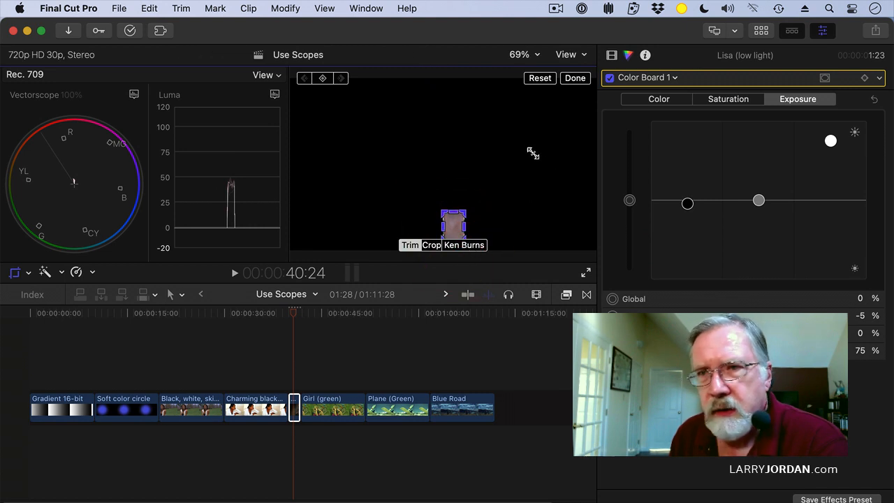
{"action": "mouse_move", "coordinate": [76, 185]}
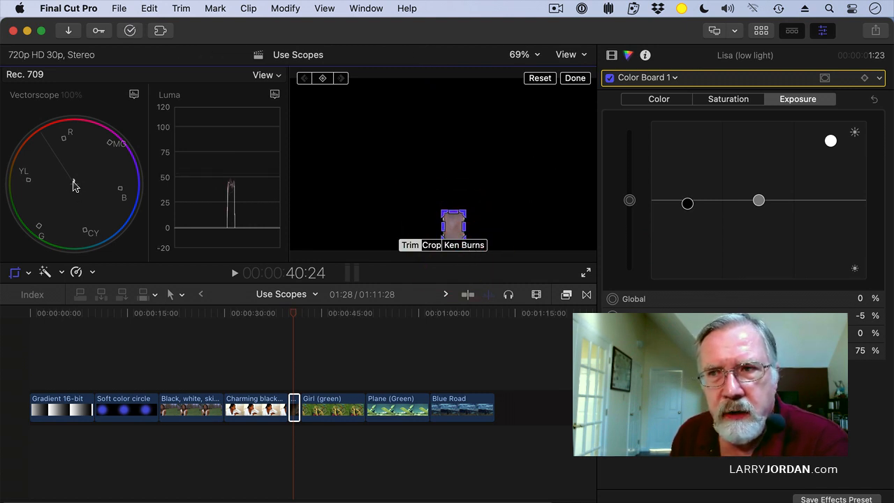
{"action": "left_click", "coordinate": [431, 244]}
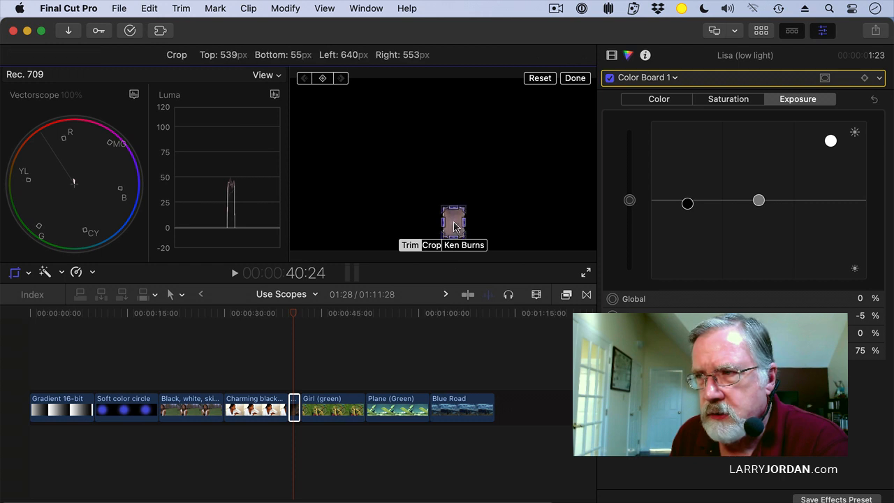
Step: Zoom the viewer to 50% so the scopes read only the cropped patch
{"action": "left_click", "coordinate": [523, 55]}
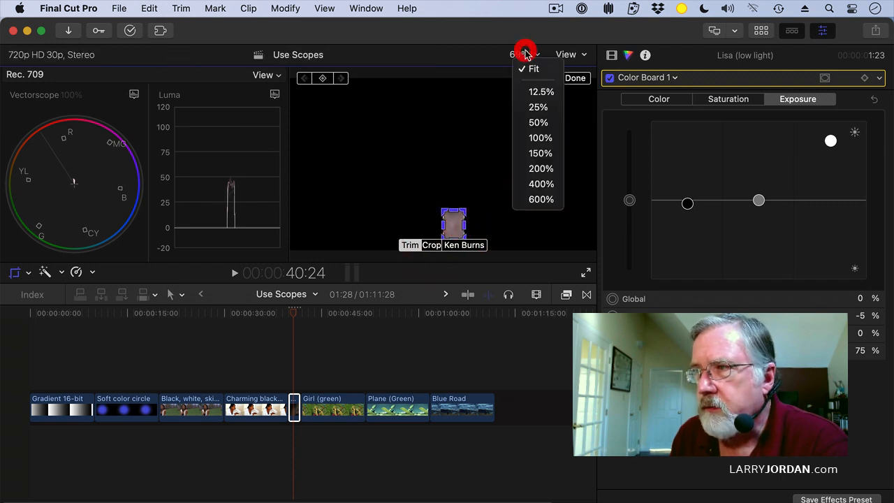
{"action": "left_click", "coordinate": [536, 123]}
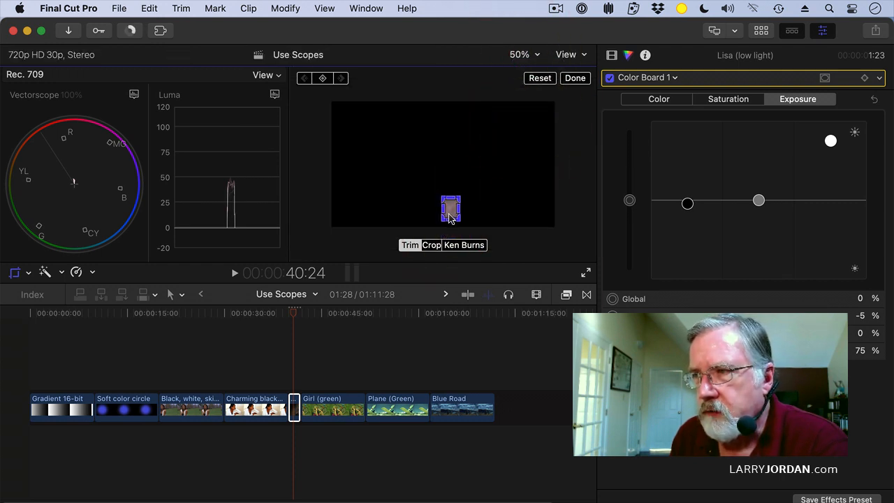
{"action": "left_click", "coordinate": [430, 244]}
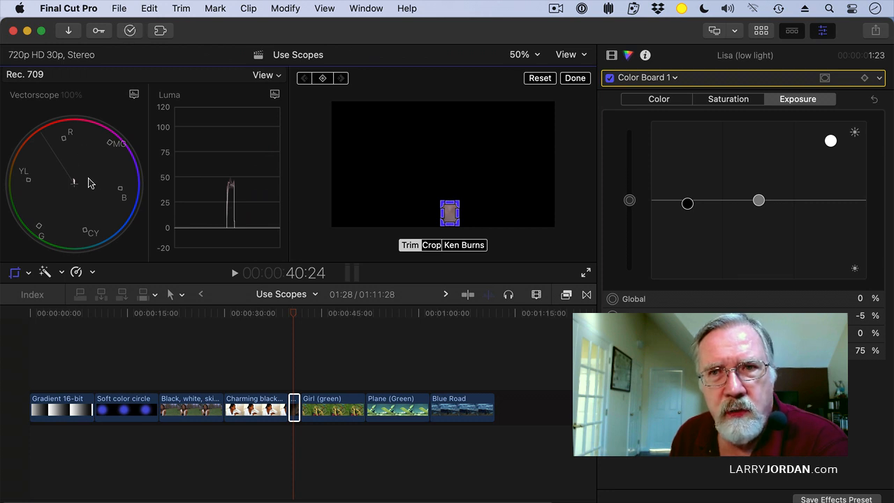
{"action": "mouse_move", "coordinate": [512, 179]}
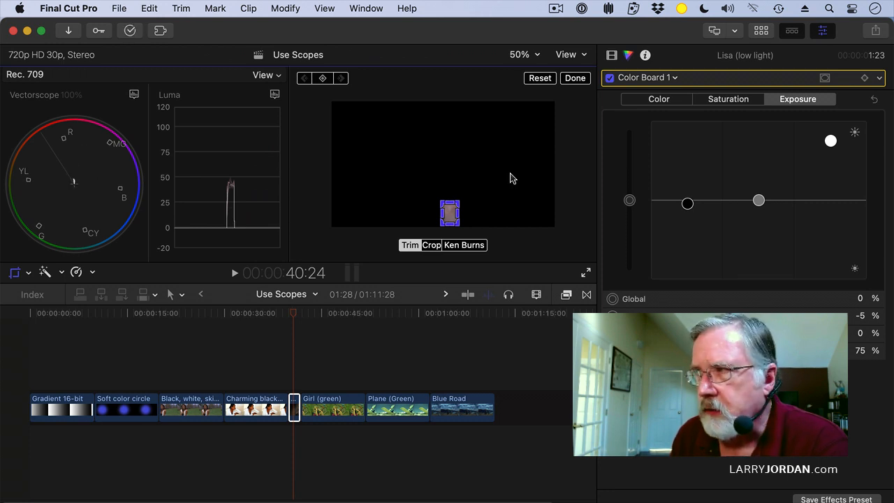
Step: Shift the Global colour puck to 209°, -28% to neutralize the gray patch's cast
{"action": "left_click", "coordinate": [657, 98]}
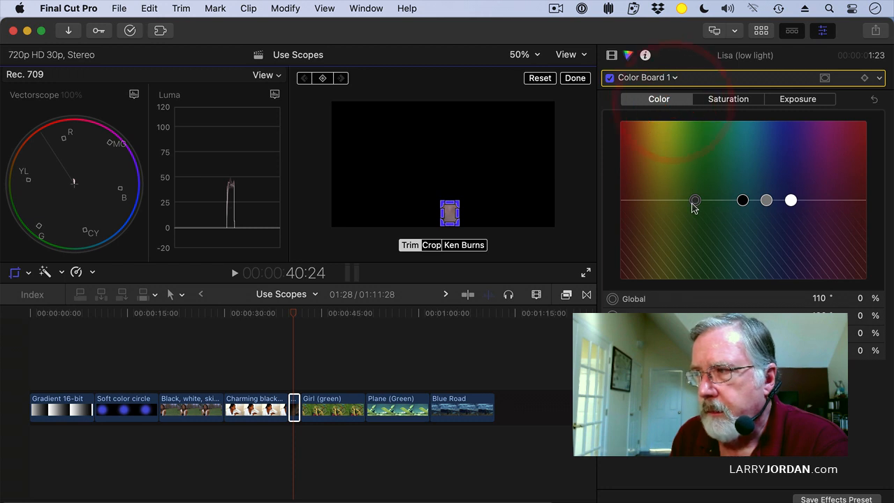
{"action": "left_click_drag", "start_coordinate": [695, 201], "coordinate": [695, 223]}
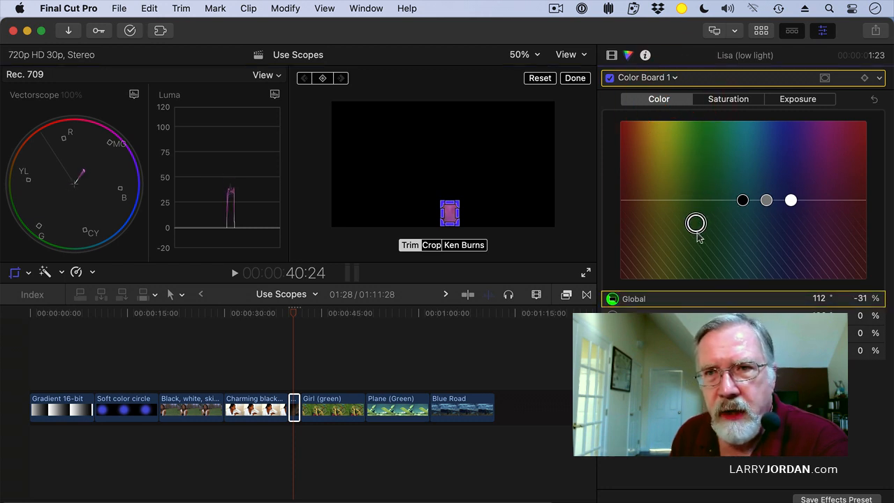
{"action": "left_click_drag", "start_coordinate": [695, 224], "coordinate": [776, 225]}
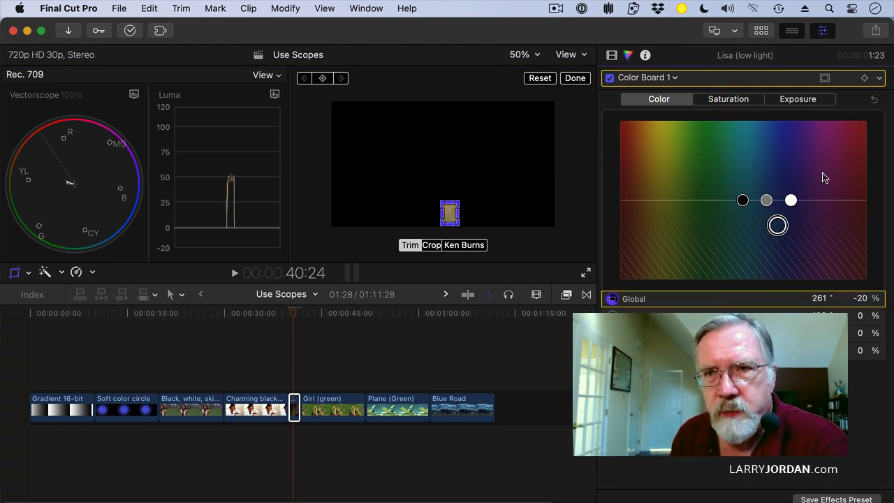
{"action": "left_click_drag", "start_coordinate": [777, 225], "coordinate": [743, 220]}
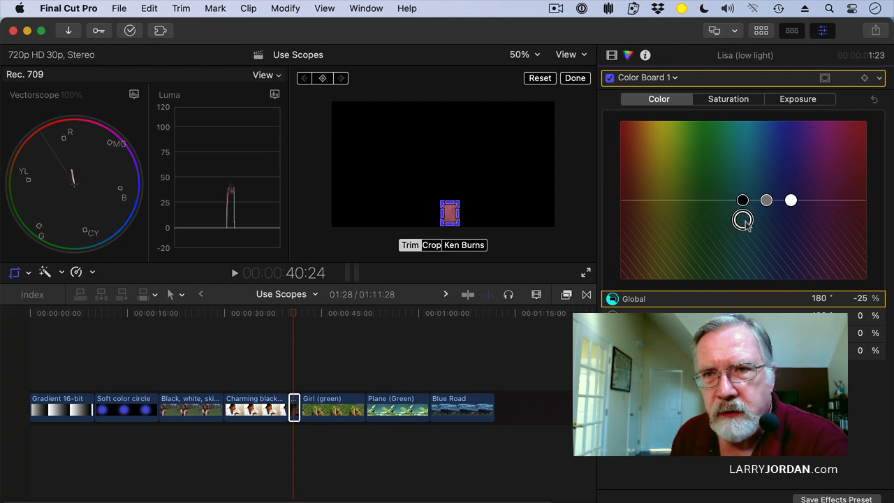
{"action": "left_click_drag", "start_coordinate": [743, 219], "coordinate": [759, 220]}
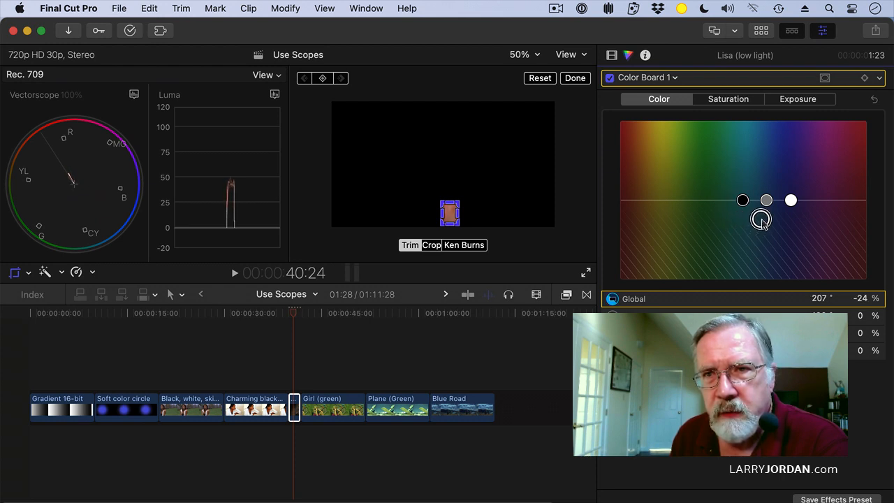
{"action": "left_click_drag", "start_coordinate": [760, 218], "coordinate": [763, 222]}
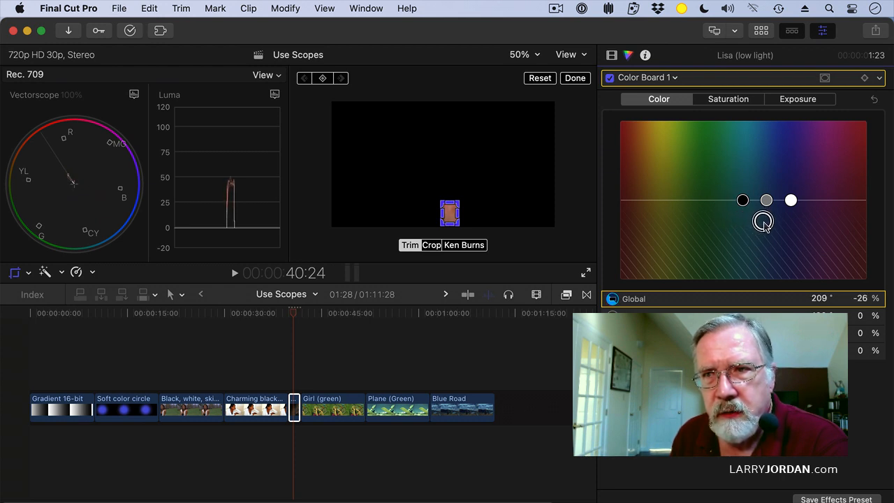
{"action": "left_click_drag", "start_coordinate": [762, 221], "coordinate": [763, 224]}
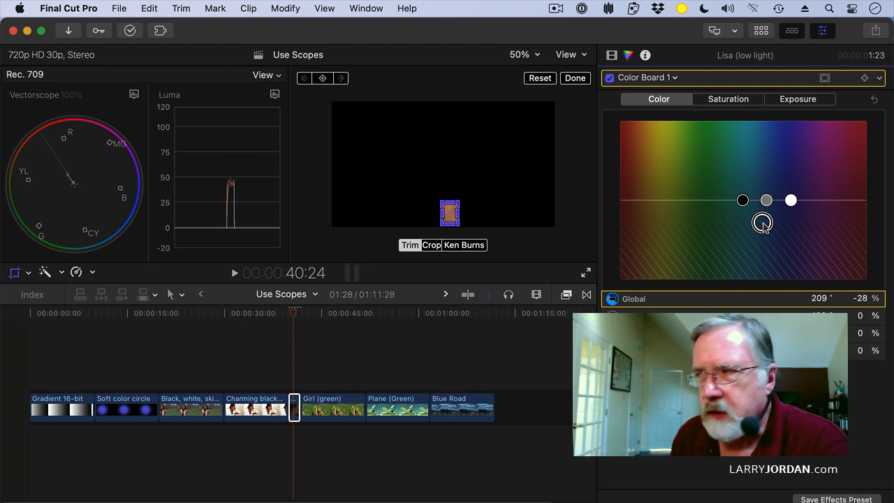
Step: Raise the midtones to 9% in the Exposure tab
{"action": "left_click", "coordinate": [799, 97]}
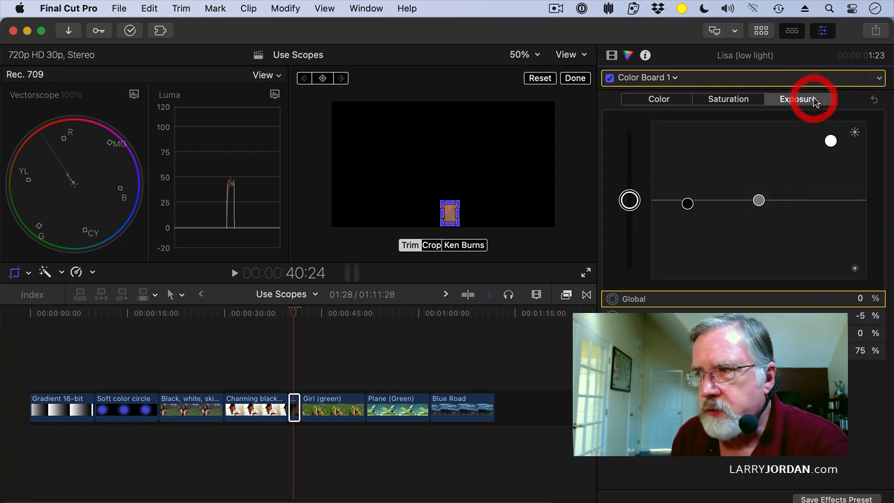
{"action": "left_click_drag", "start_coordinate": [760, 201], "coordinate": [759, 197]}
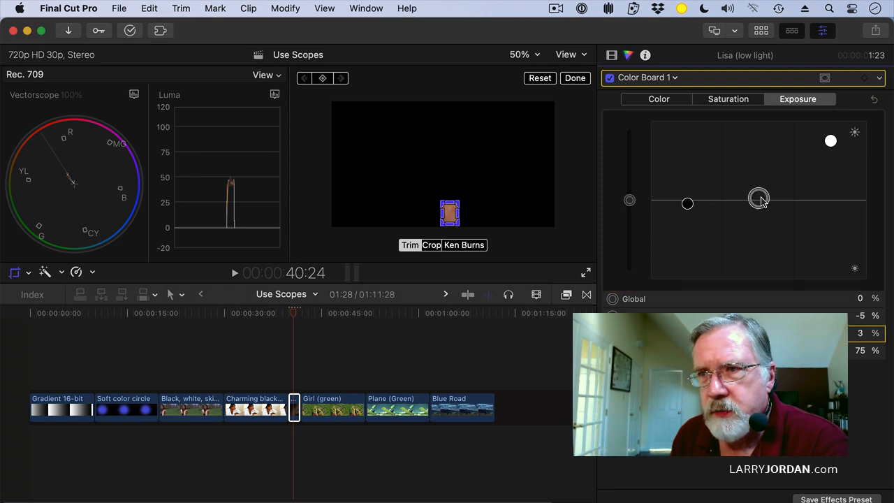
{"action": "left_click_drag", "start_coordinate": [760, 201], "coordinate": [760, 193]}
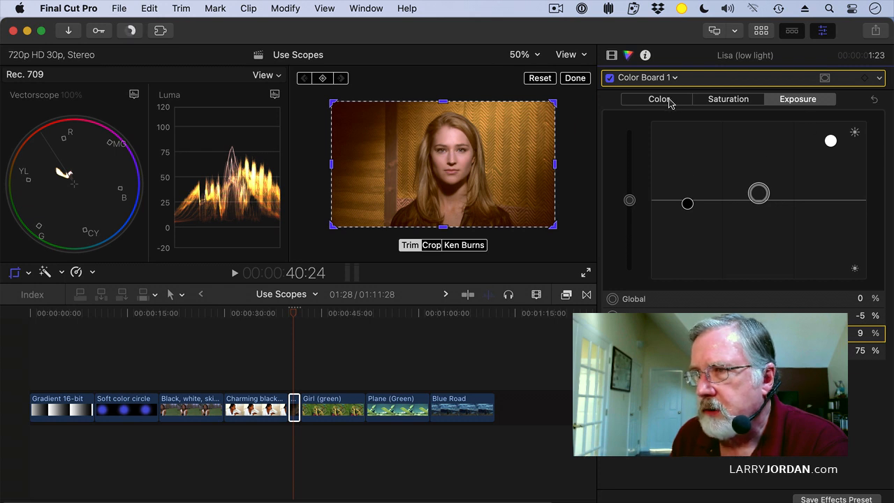
Step: Settle the Global colour correction at 209°, -25%, then remove the crop for the full frame
{"action": "left_click", "coordinate": [656, 98]}
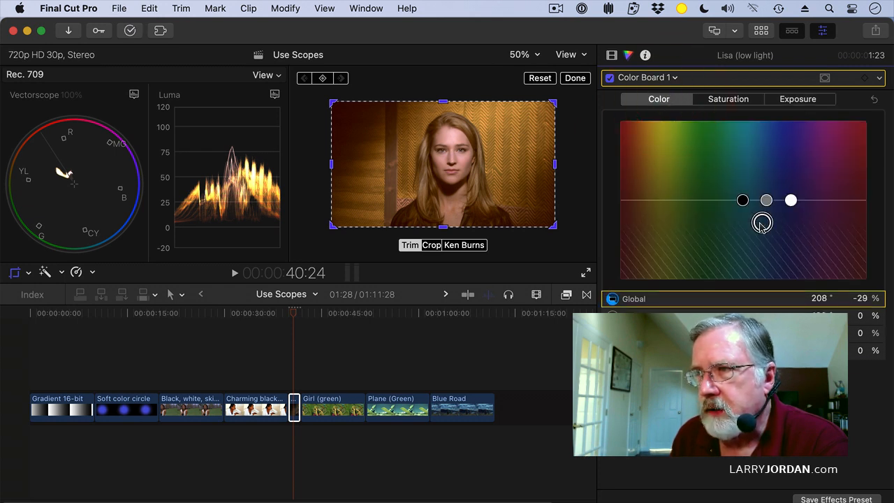
{"action": "left_click_drag", "start_coordinate": [763, 222], "coordinate": [743, 226]}
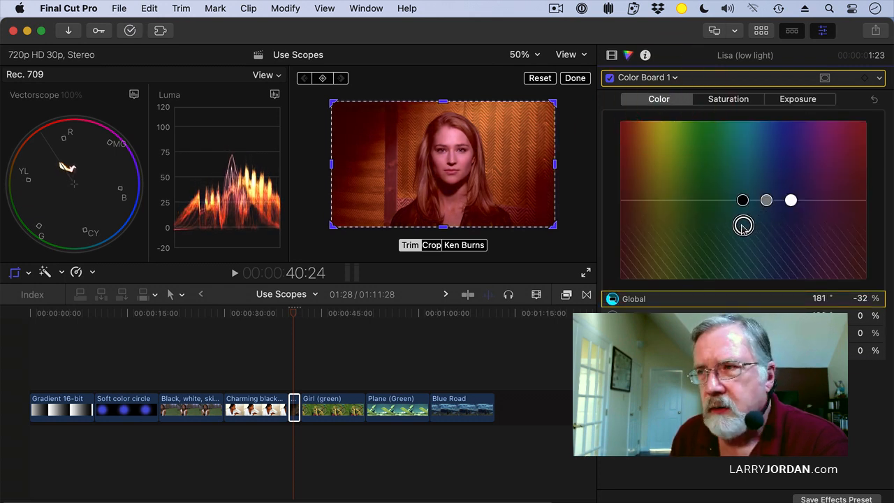
{"action": "left_click_drag", "start_coordinate": [743, 225], "coordinate": [710, 218]}
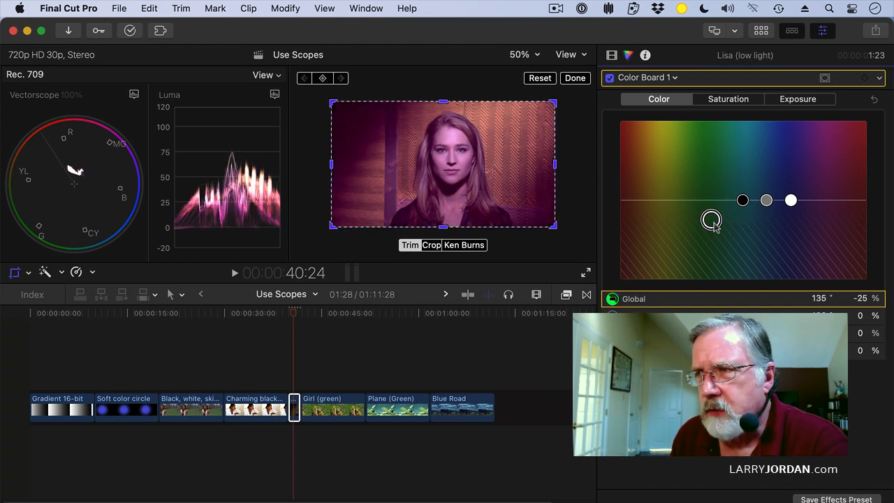
{"action": "left_click_drag", "start_coordinate": [711, 219], "coordinate": [771, 241]}
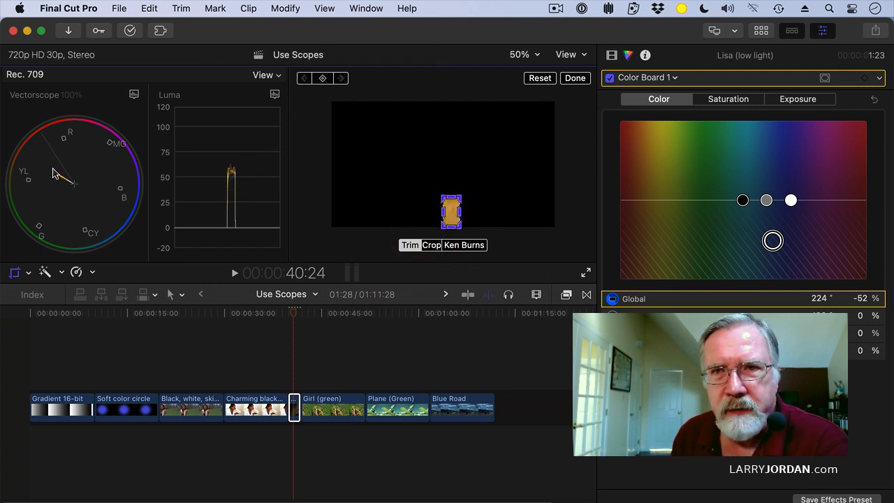
{"action": "left_click_drag", "start_coordinate": [774, 241], "coordinate": [758, 240]}
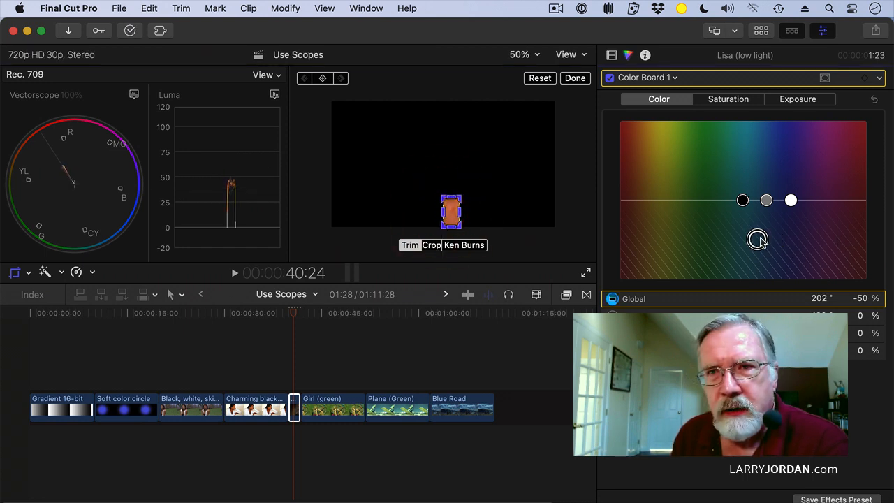
{"action": "left_click_drag", "start_coordinate": [757, 238], "coordinate": [735, 223]}
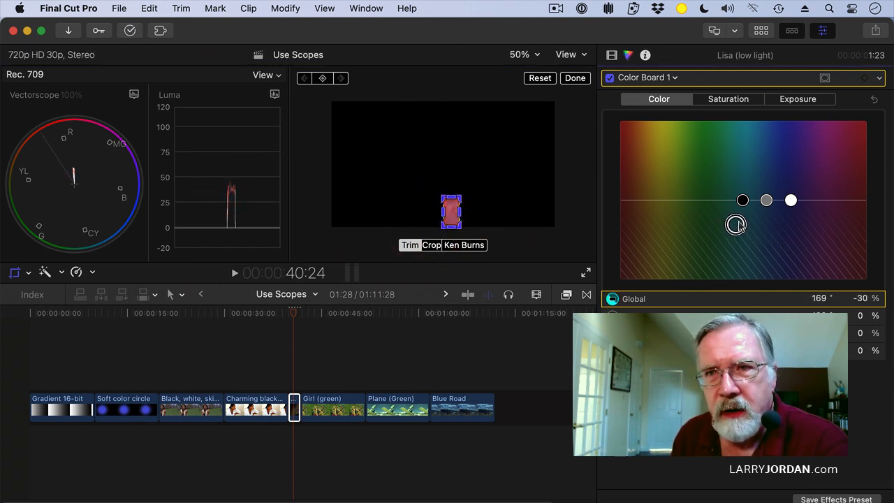
{"action": "left_click_drag", "start_coordinate": [734, 224], "coordinate": [765, 218]}
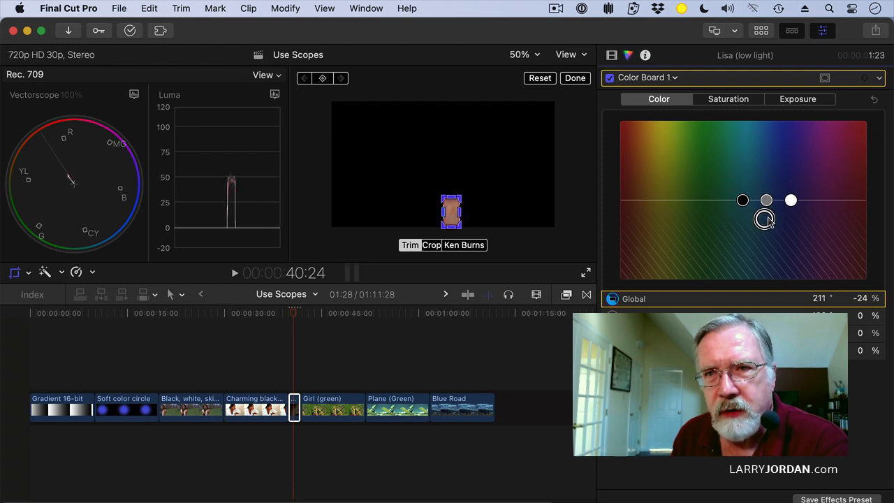
{"action": "left_click_drag", "start_coordinate": [765, 217], "coordinate": [757, 221]}
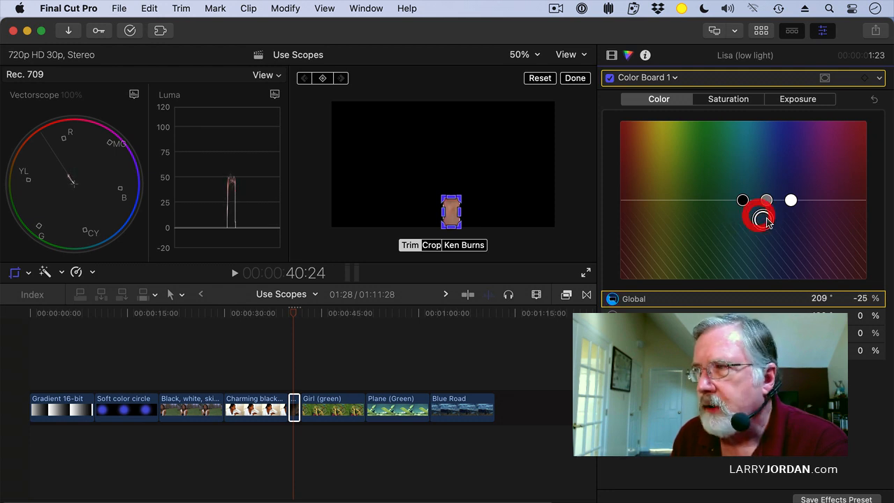
{"action": "left_click", "coordinate": [540, 78]}
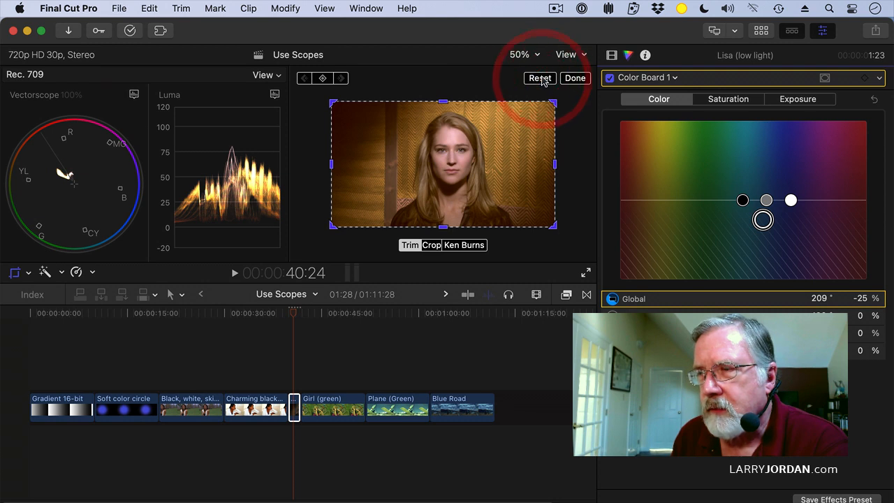
Step: Set exposure to shadows about -15%, midtones near 0 and highlights about 92%
{"action": "left_click", "coordinate": [799, 98]}
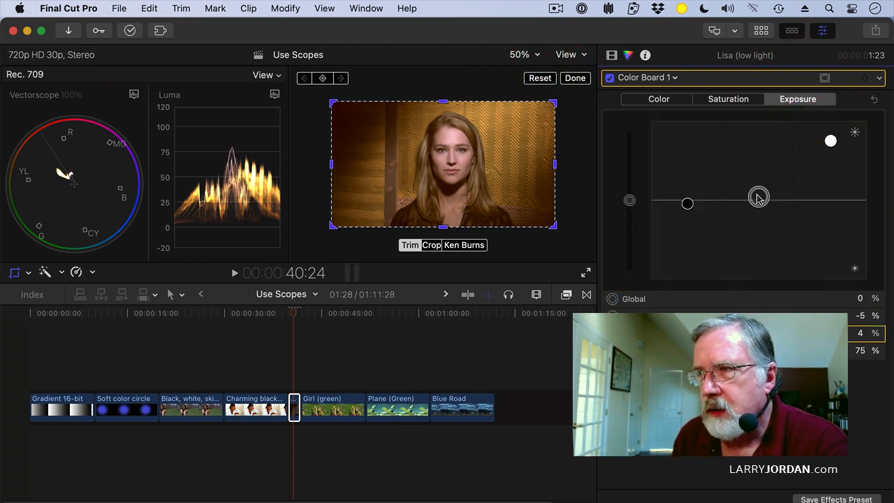
{"action": "left_click_drag", "start_coordinate": [758, 196], "coordinate": [759, 203]}
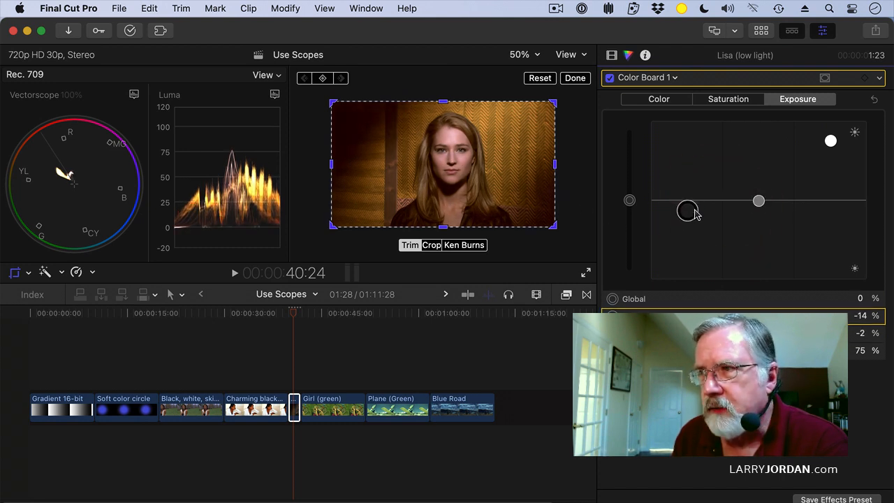
{"action": "left_click_drag", "start_coordinate": [687, 212], "coordinate": [687, 210]}
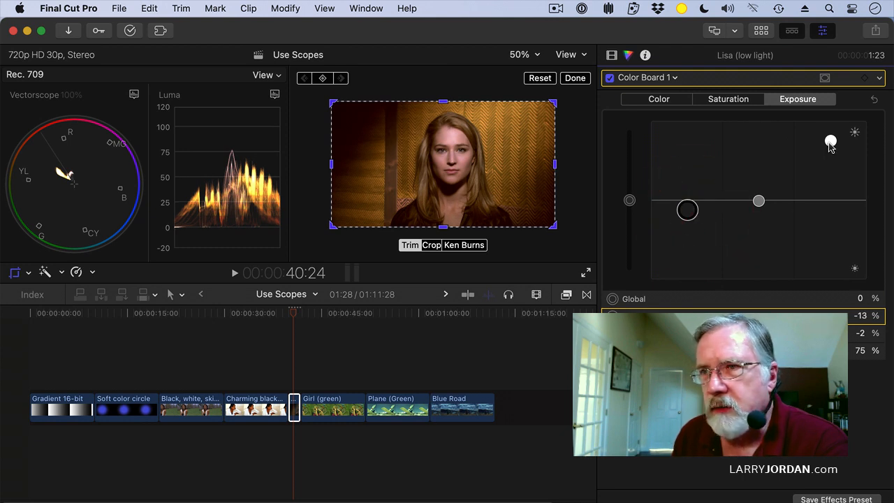
{"action": "left_click_drag", "start_coordinate": [830, 143], "coordinate": [829, 132]}
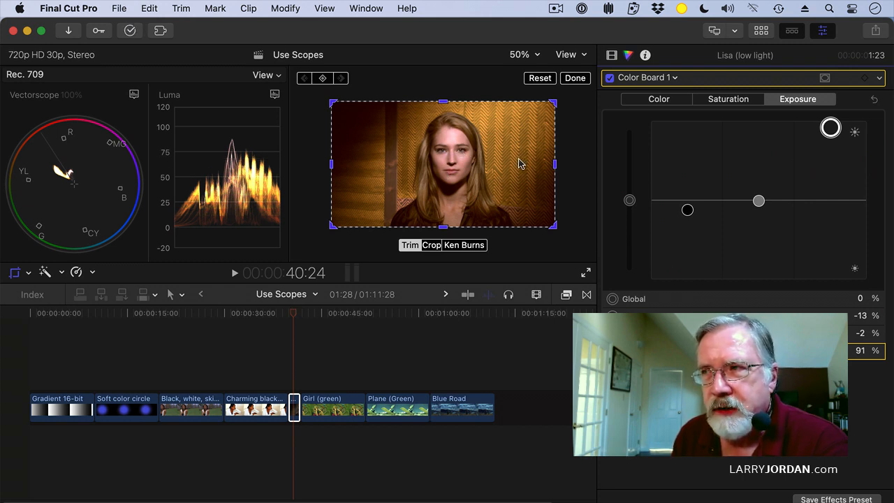
{"action": "mouse_move", "coordinate": [511, 188]}
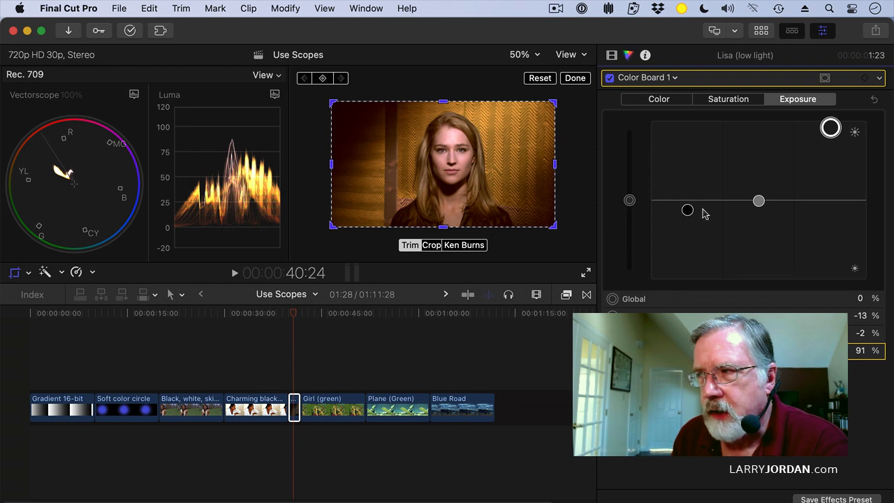
{"action": "left_click_drag", "start_coordinate": [687, 210], "coordinate": [687, 211]}
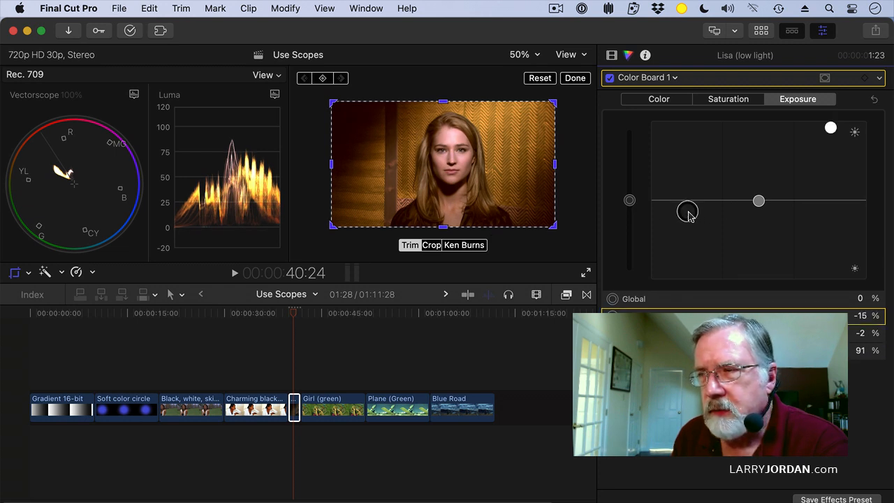
{"action": "mouse_move", "coordinate": [688, 211]}
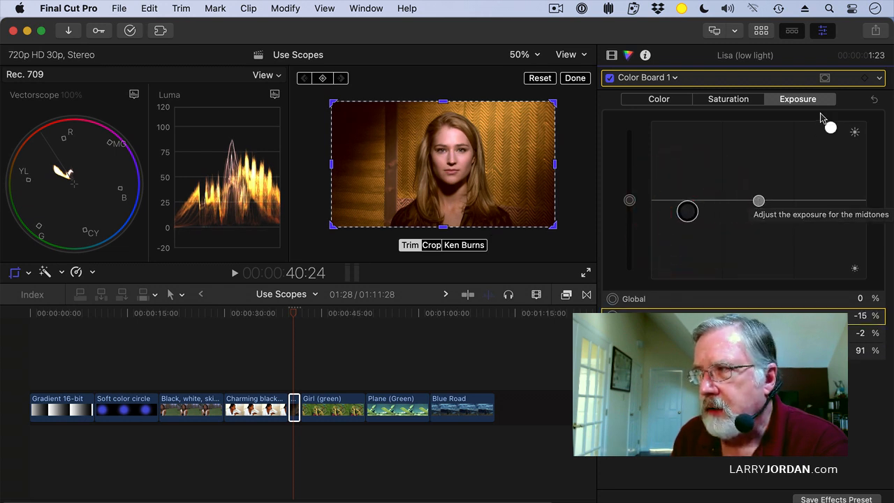
{"action": "left_click_drag", "start_coordinate": [830, 129], "coordinate": [830, 127]}
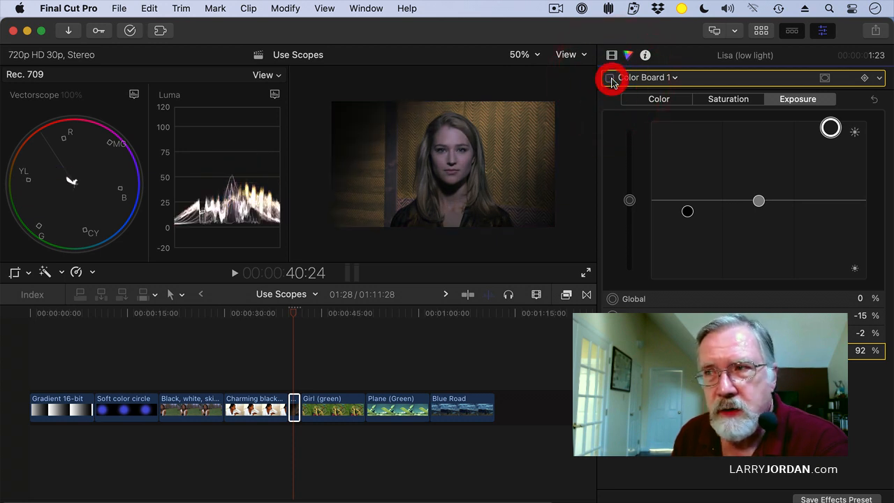
{"action": "left_click", "coordinate": [606, 78]}
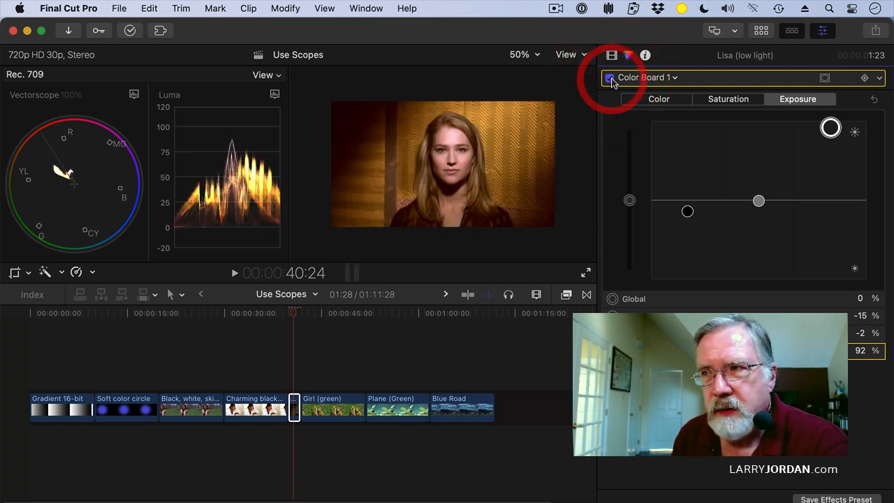
{"action": "left_click", "coordinate": [606, 77]}
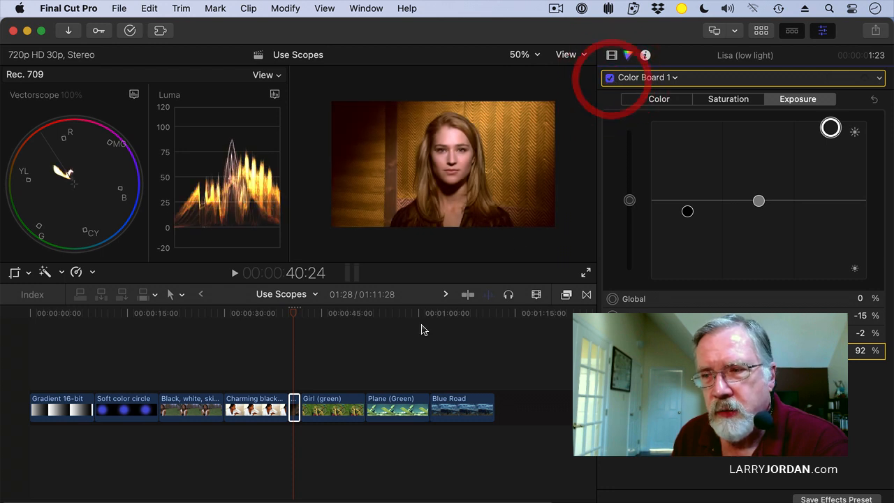
{"action": "left_click", "coordinate": [341, 324]}
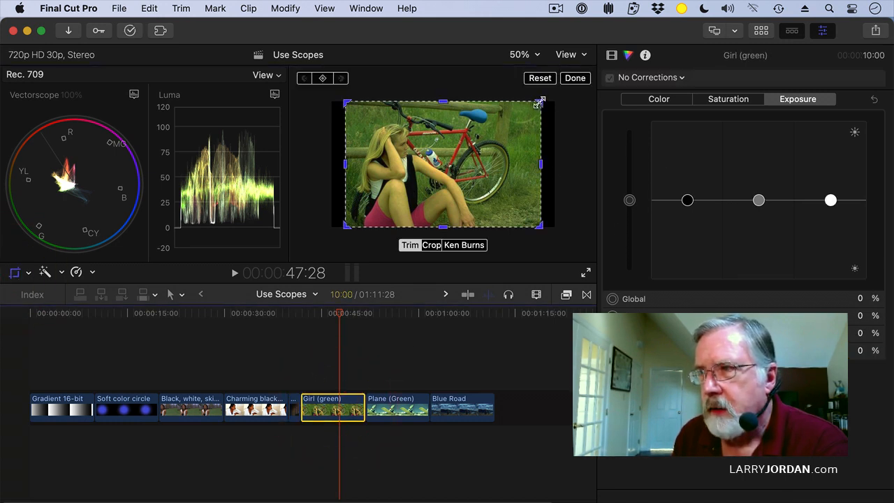
Step: Crop the Girl (green) clip to a narrow gray reference strip
{"action": "left_click_drag", "start_coordinate": [542, 101], "coordinate": [441, 131]}
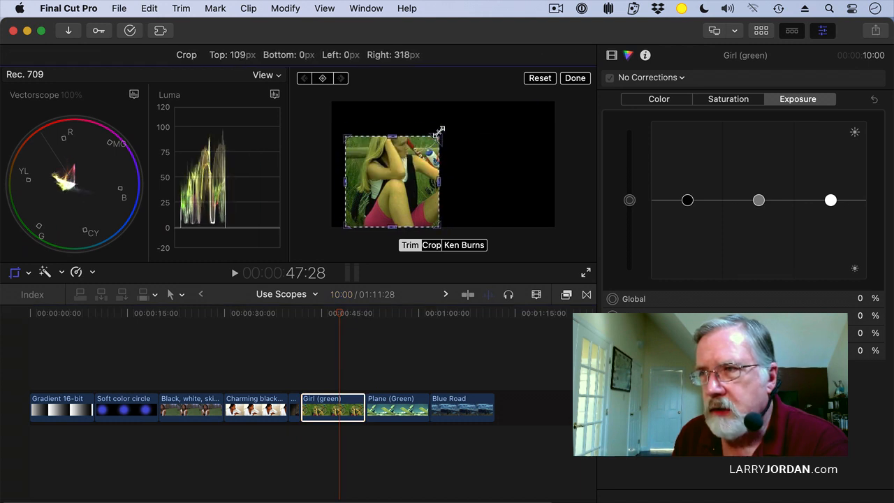
{"action": "left_click_drag", "start_coordinate": [440, 131], "coordinate": [408, 188]}
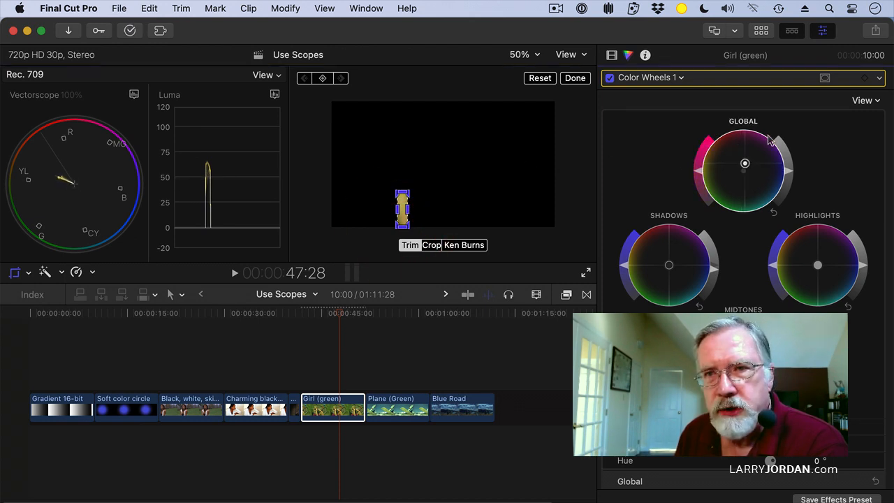
Step: Shift the Global color wheel puck away from green until the vectorscope centers
{"action": "left_click_drag", "start_coordinate": [744, 164], "coordinate": [757, 156]}
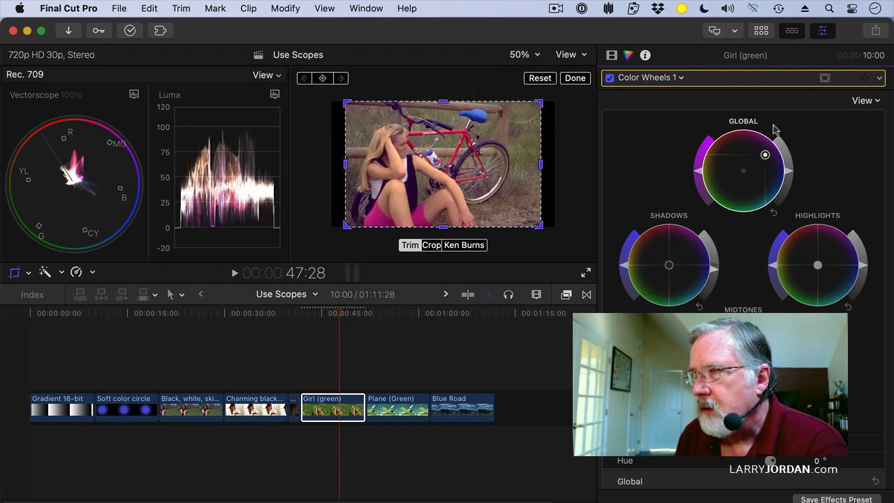
{"action": "mouse_move", "coordinate": [784, 282]}
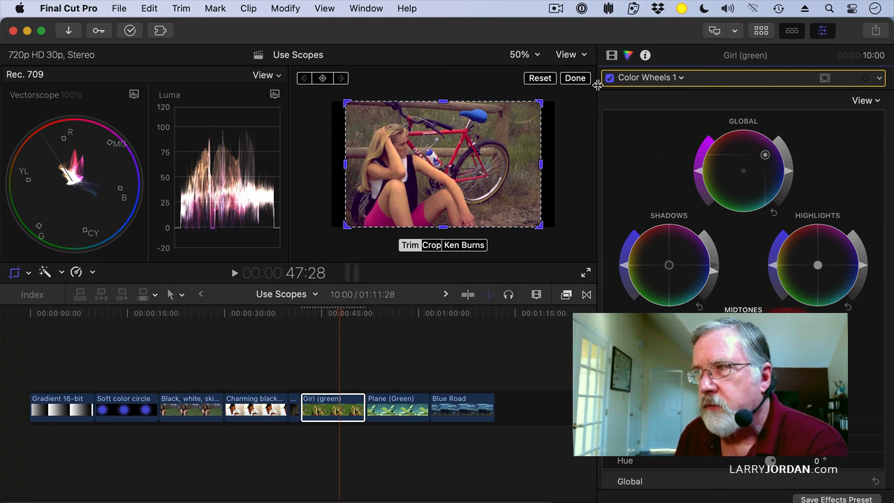
Step: Toggle the Girl clip's Color Wheels correction off and on, then park the playhead on the Plane clip
{"action": "left_click", "coordinate": [609, 78]}
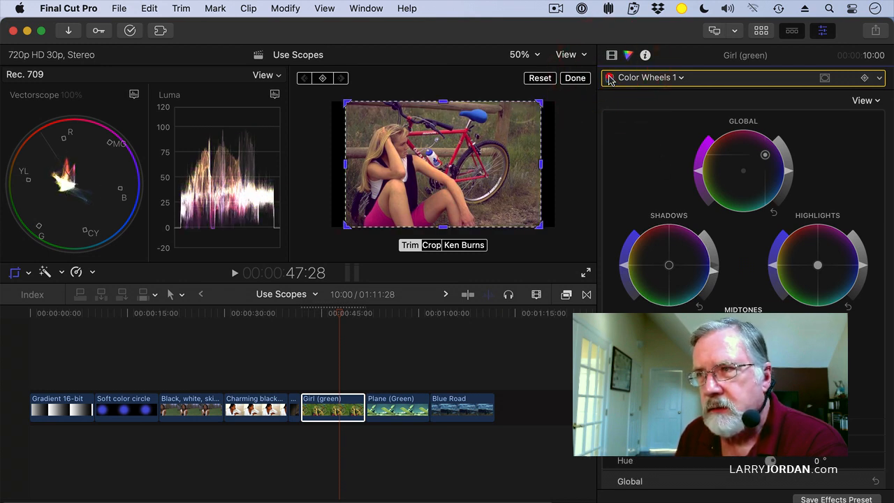
{"action": "left_click", "coordinate": [609, 78]}
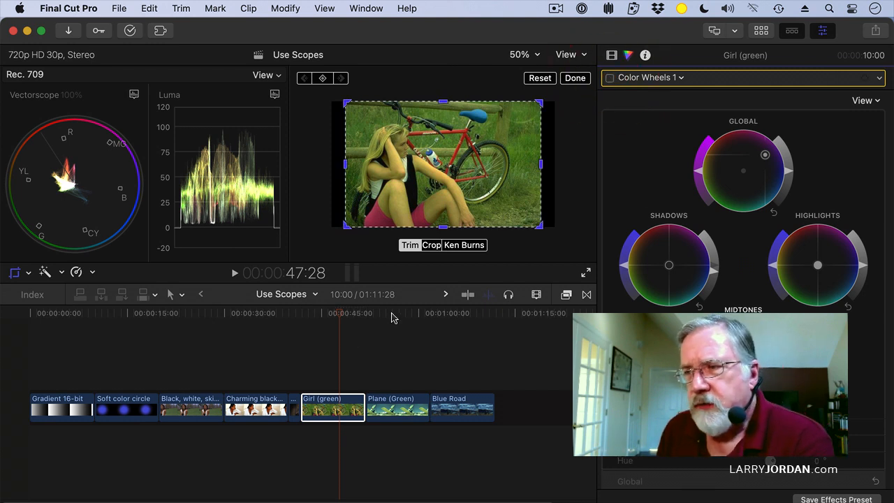
{"action": "left_click", "coordinate": [391, 312]}
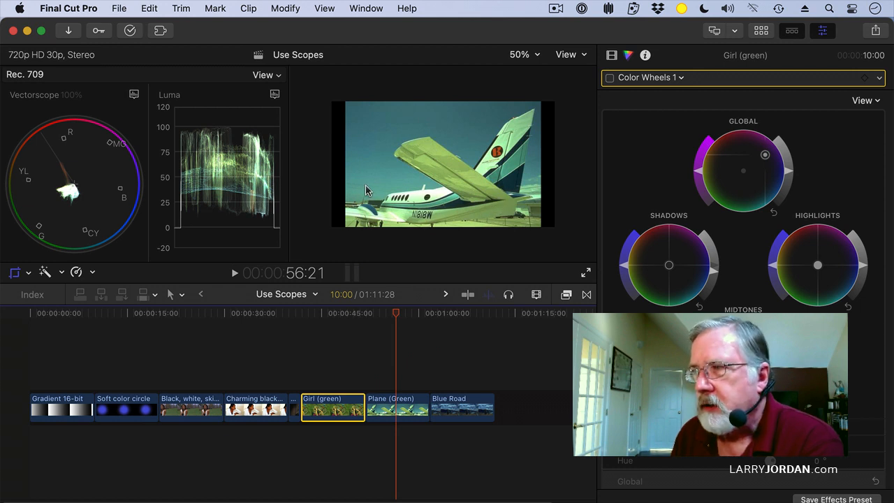
Step: Select the Plane (Green) clip and pull its Color Board exposure to shadows -17%, midtones -12%
{"action": "left_click", "coordinate": [409, 416]}
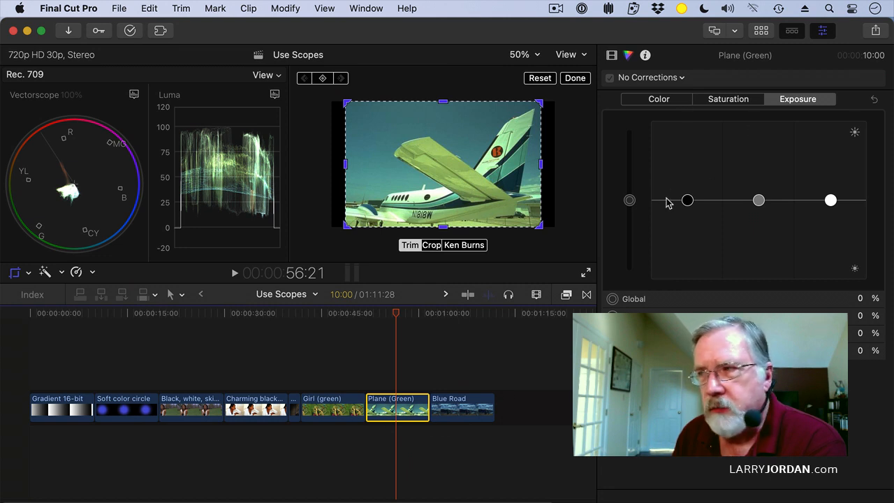
{"action": "left_click_drag", "start_coordinate": [688, 202], "coordinate": [687, 213]}
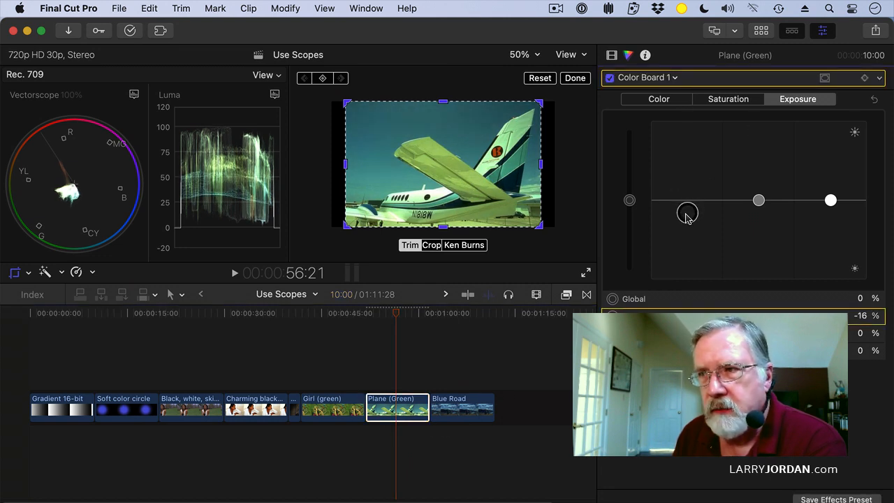
{"action": "left_click_drag", "start_coordinate": [688, 213], "coordinate": [760, 201]}
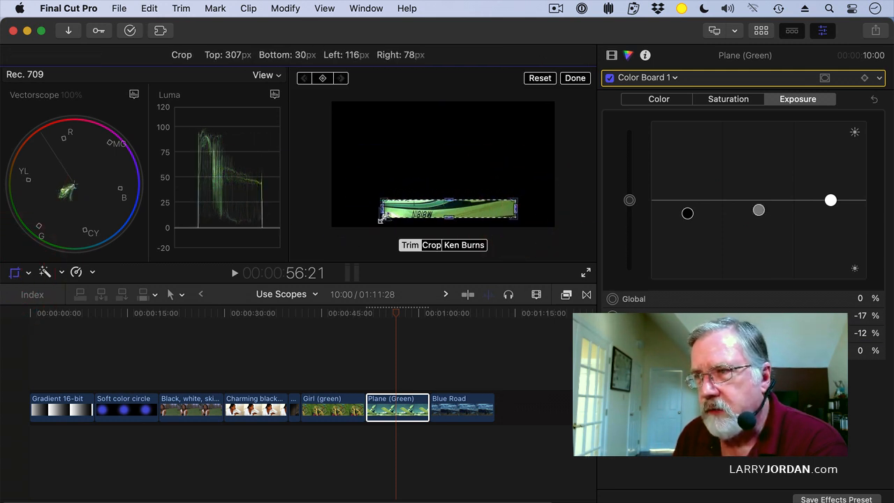
Step: Finish the wing strip crop and pull the Global colour puck down into magenta, away from green
{"action": "left_click", "coordinate": [465, 244]}
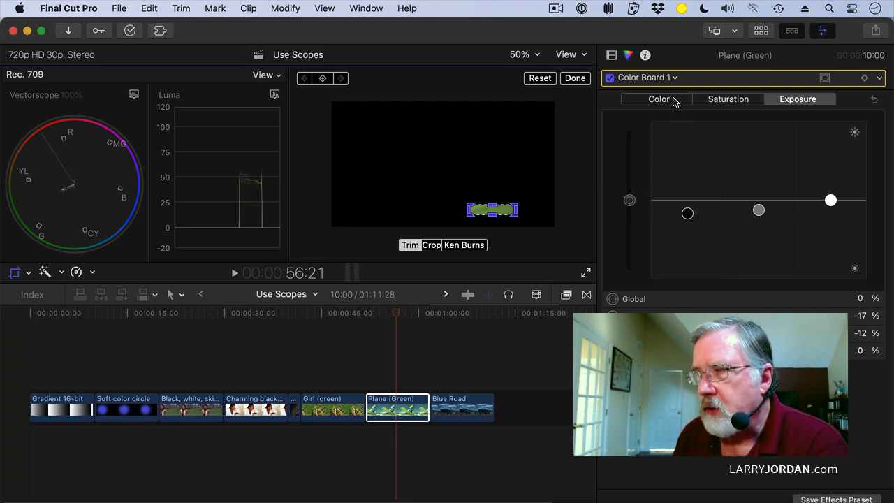
{"action": "left_click", "coordinate": [657, 98]}
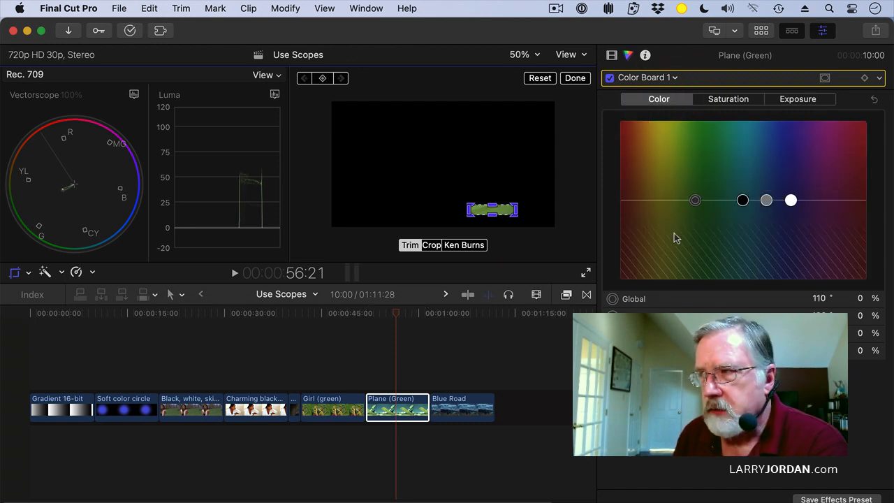
{"action": "left_click_drag", "start_coordinate": [696, 201], "coordinate": [690, 164]}
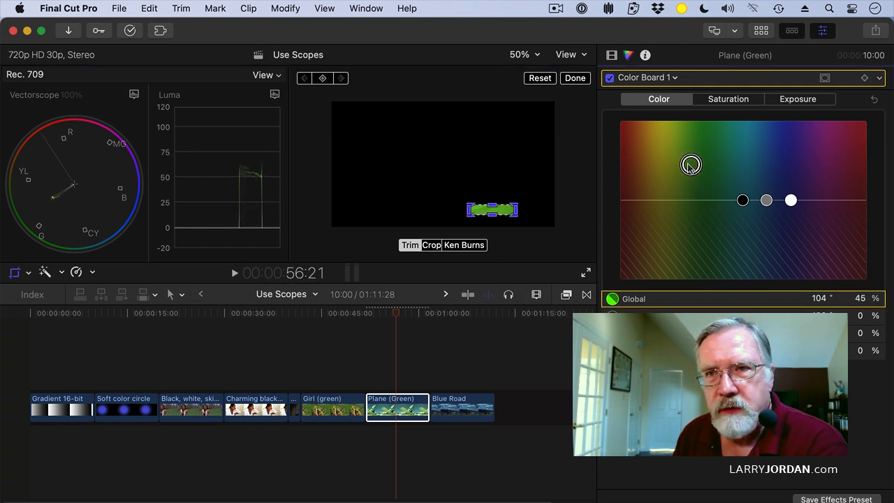
{"action": "left_click_drag", "start_coordinate": [690, 165], "coordinate": [698, 240]}
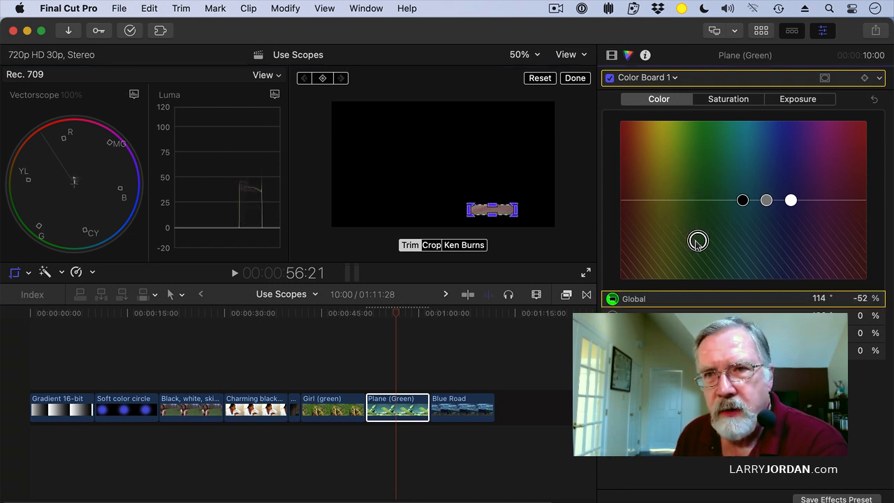
{"action": "left_click_drag", "start_coordinate": [698, 240], "coordinate": [695, 233]}
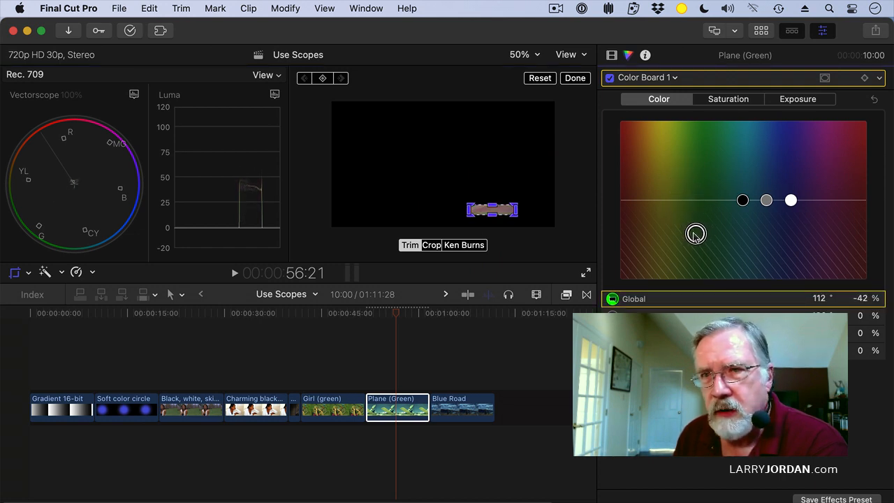
{"action": "left_click_drag", "start_coordinate": [695, 233], "coordinate": [718, 247]}
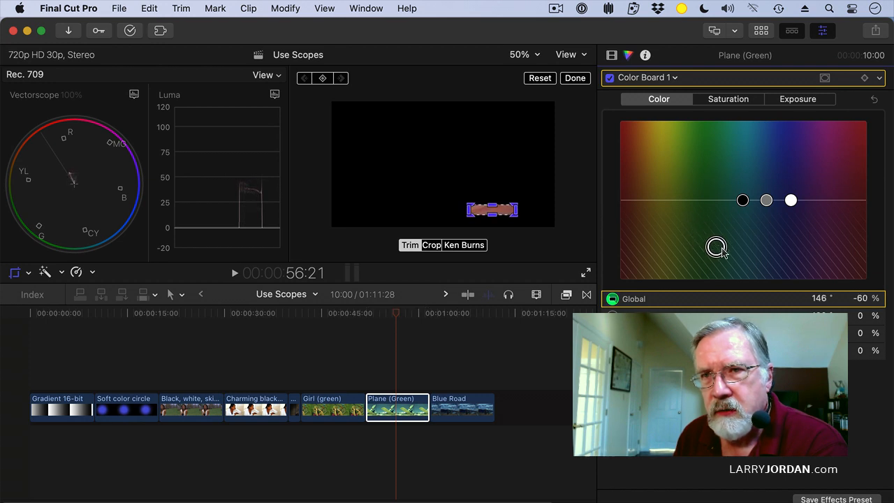
{"action": "left_click_drag", "start_coordinate": [717, 248], "coordinate": [720, 246]}
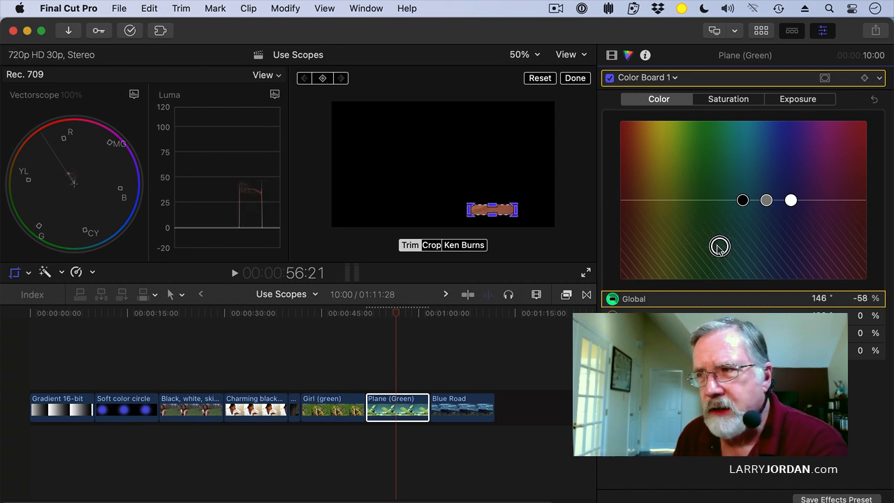
{"action": "left_click_drag", "start_coordinate": [720, 246], "coordinate": [690, 230]}
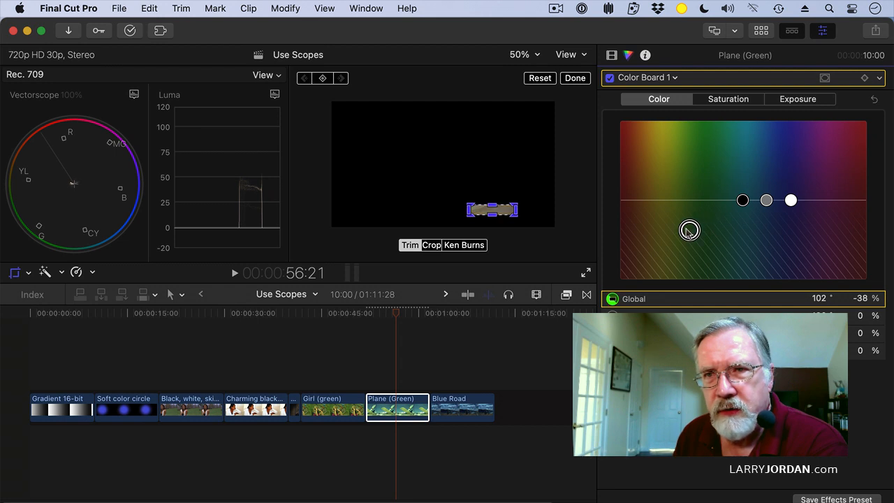
{"action": "left_click_drag", "start_coordinate": [690, 231], "coordinate": [674, 243]}
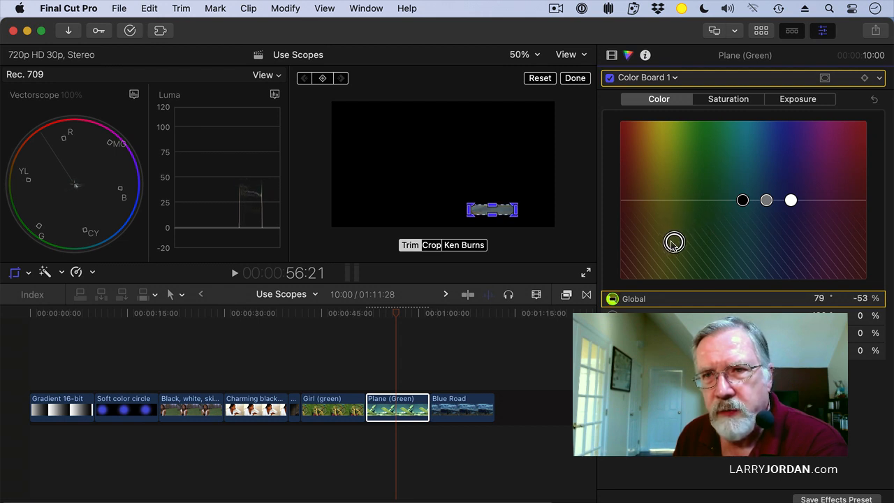
Step: Refine the Global puck to about 94°, -44% so the gray strip centres on the vectorscope
{"action": "left_click_drag", "start_coordinate": [674, 242], "coordinate": [685, 235]}
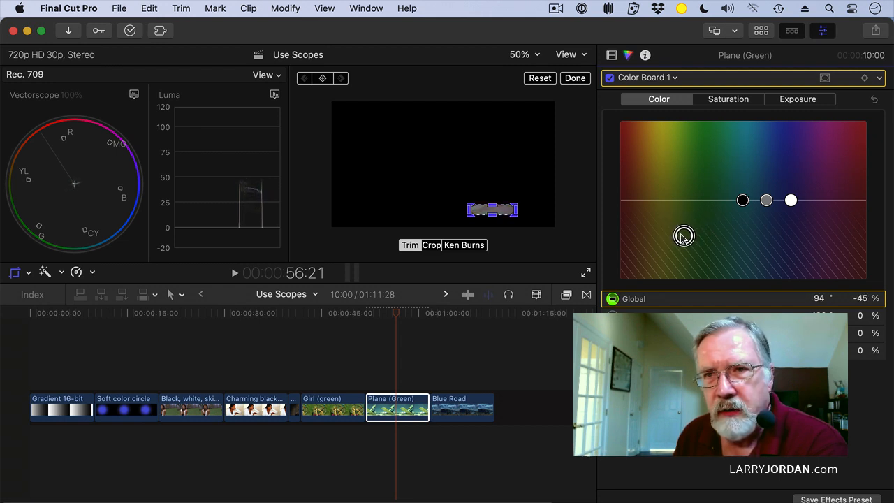
{"action": "left_click_drag", "start_coordinate": [685, 234], "coordinate": [680, 234]}
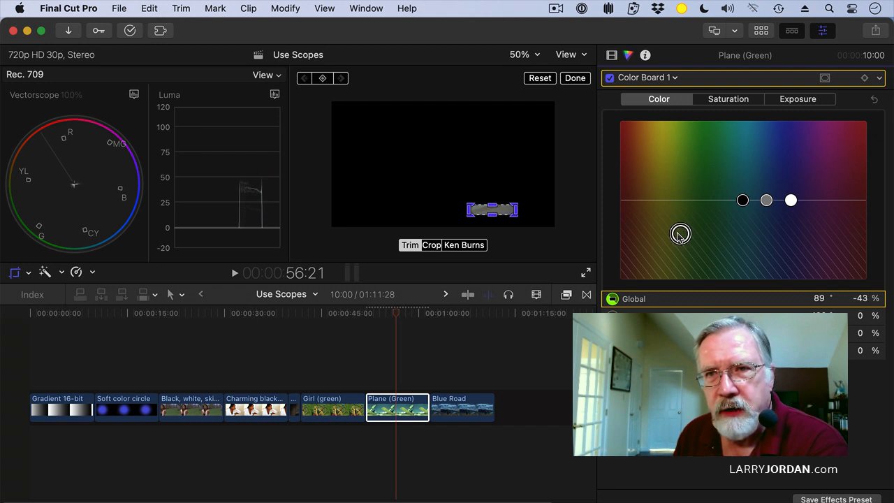
{"action": "left_click_drag", "start_coordinate": [680, 233], "coordinate": [687, 237]}
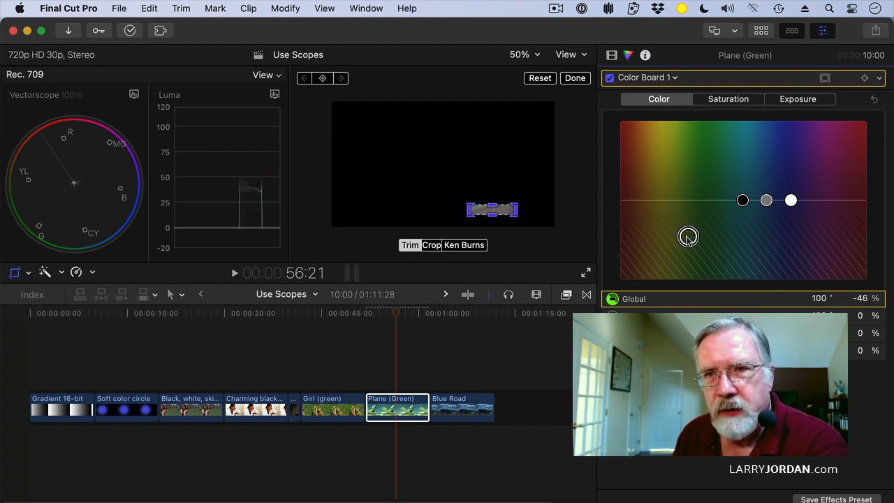
{"action": "left_click_drag", "start_coordinate": [687, 236], "coordinate": [692, 250]}
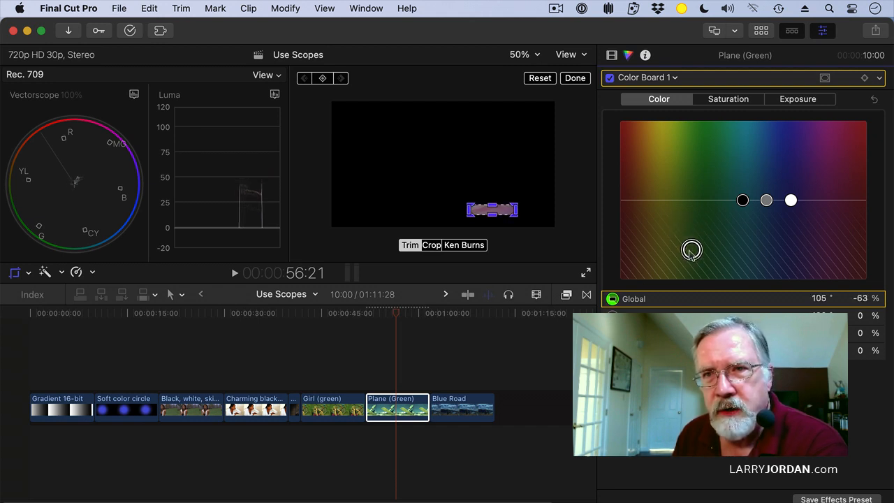
{"action": "left_click_drag", "start_coordinate": [691, 250], "coordinate": [689, 232]}
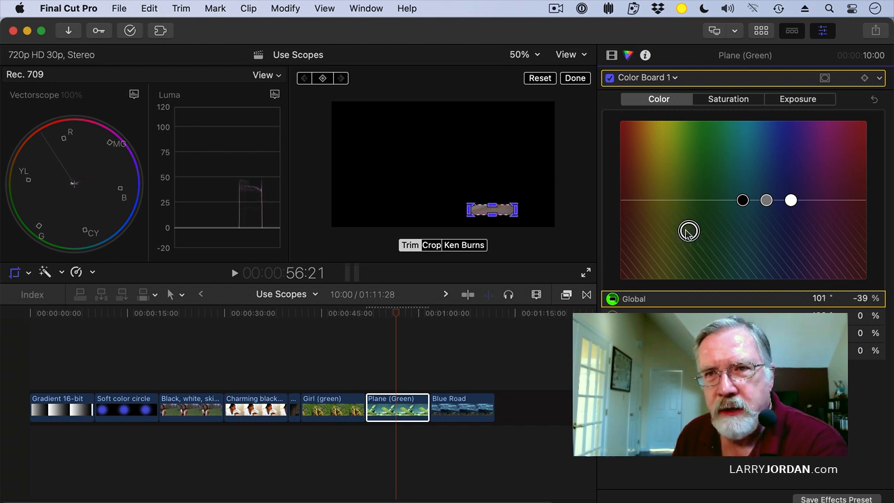
{"action": "left_click_drag", "start_coordinate": [689, 232], "coordinate": [665, 236]}
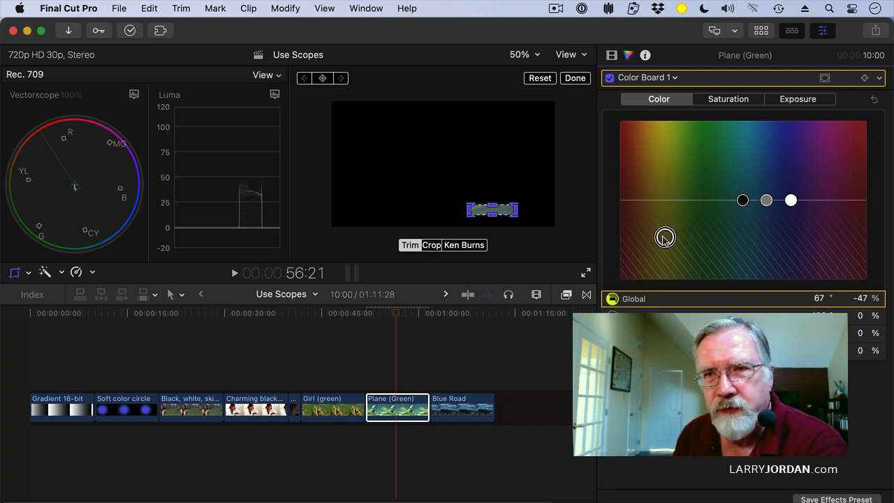
{"action": "left_click_drag", "start_coordinate": [665, 237], "coordinate": [679, 240]}
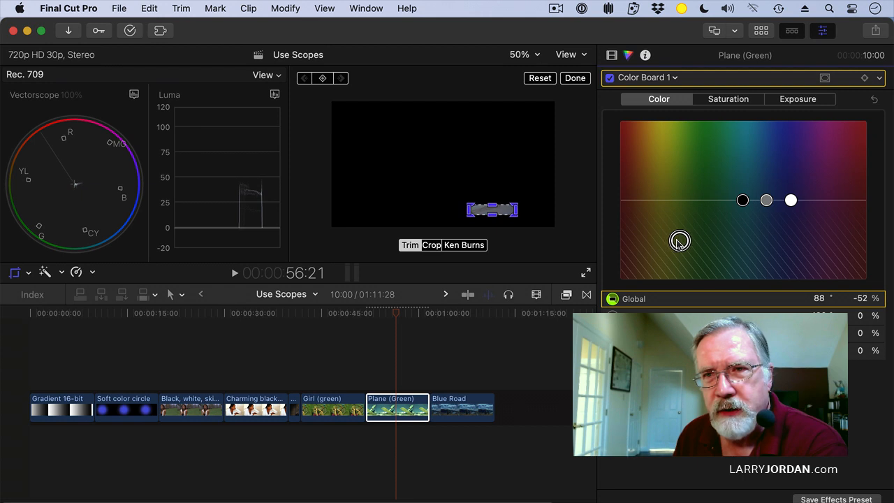
{"action": "left_click_drag", "start_coordinate": [679, 240], "coordinate": [683, 235]}
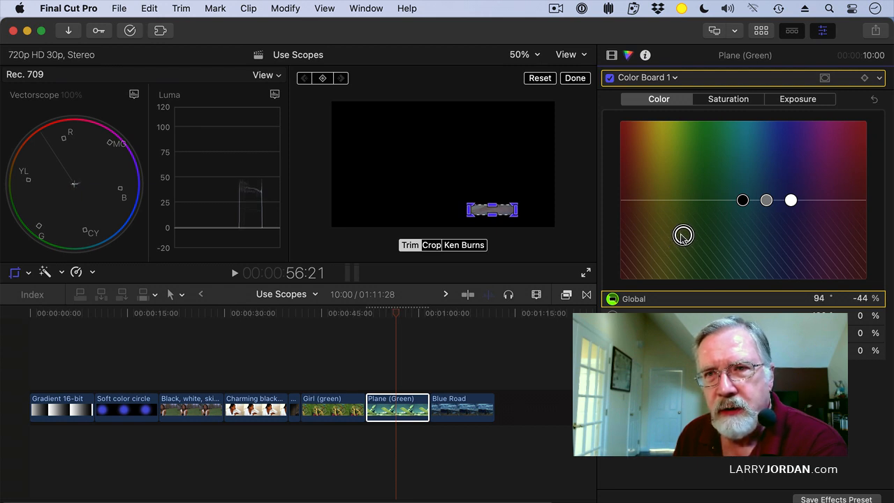
{"action": "mouse_move", "coordinate": [672, 182]}
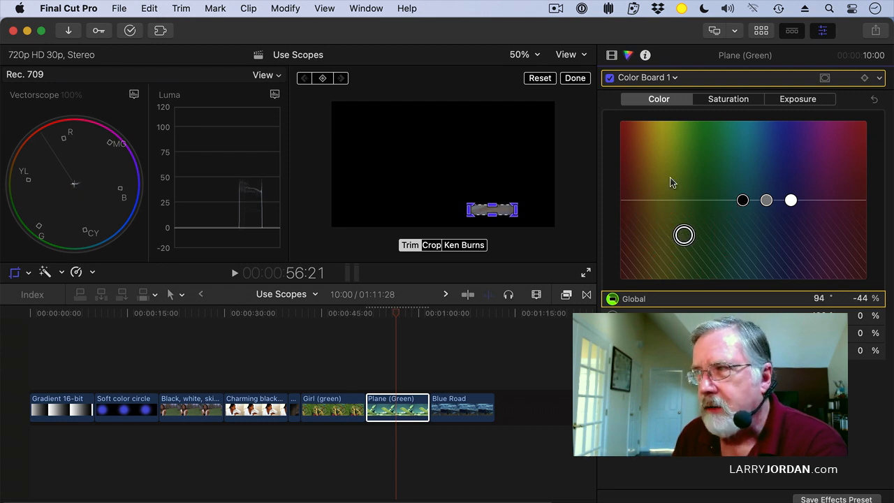
Step: Reset the crop so the full corrected airplane frame shows
{"action": "left_click", "coordinate": [539, 78]}
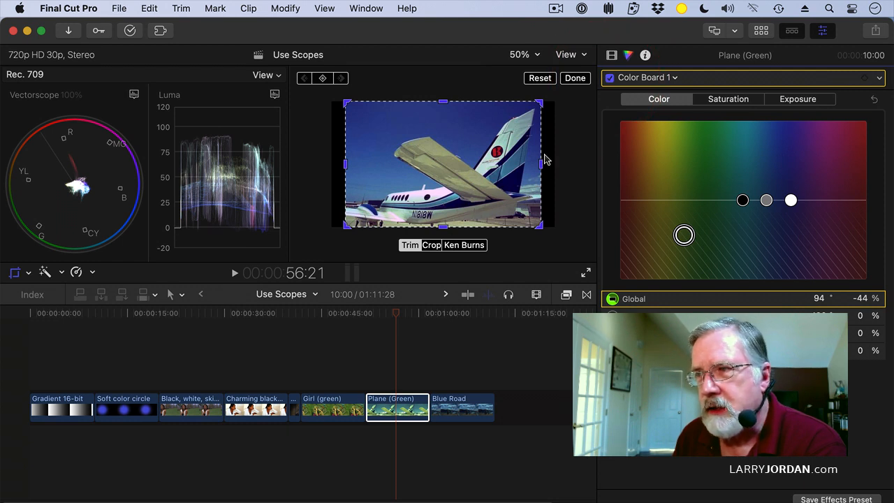
{"action": "mouse_move", "coordinate": [486, 215]}
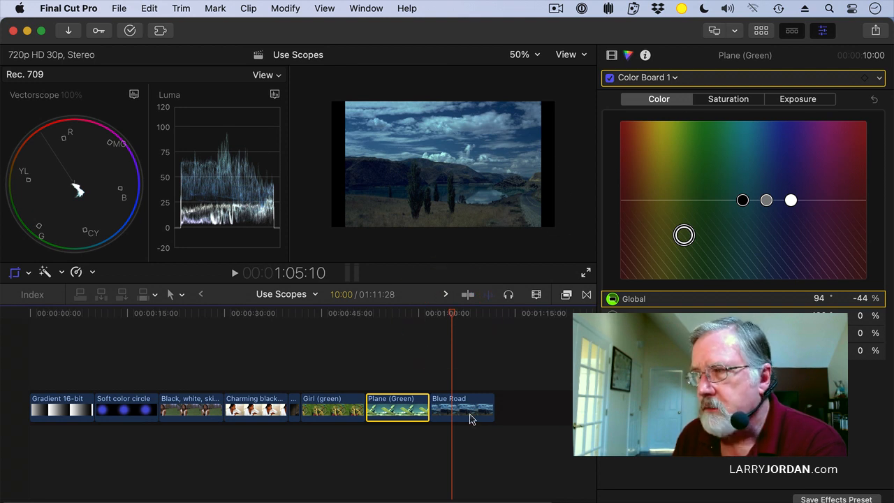
Step: Select the Blue Road clip and set Color Board exposure to shadows -6%, midtones 19%, highlights 18%
{"action": "left_click", "coordinate": [470, 408]}
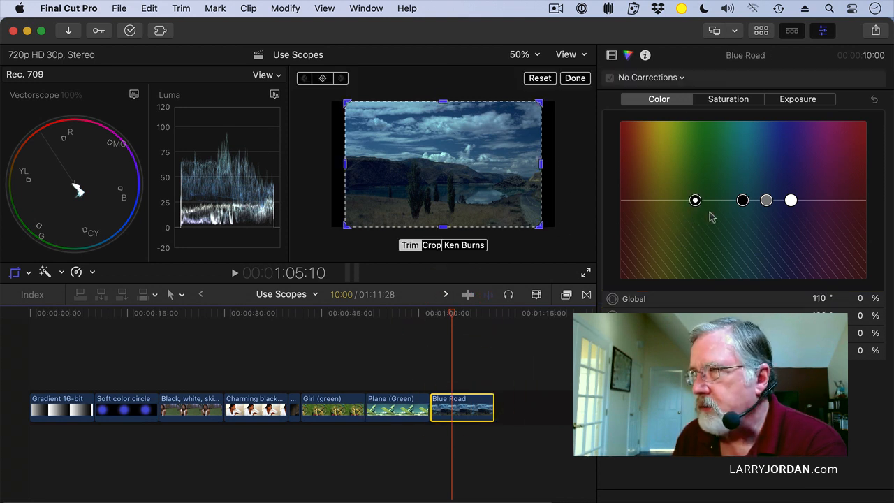
{"action": "left_click", "coordinate": [797, 98]}
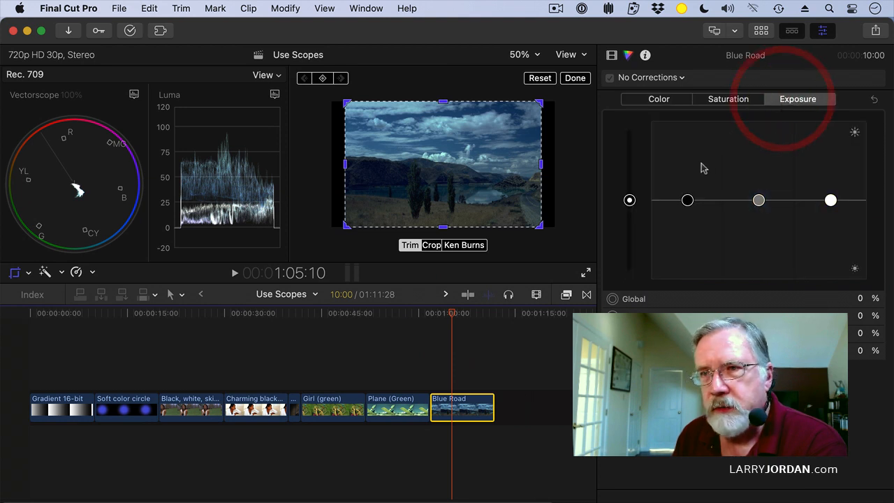
{"action": "left_click_drag", "start_coordinate": [687, 201], "coordinate": [687, 202]}
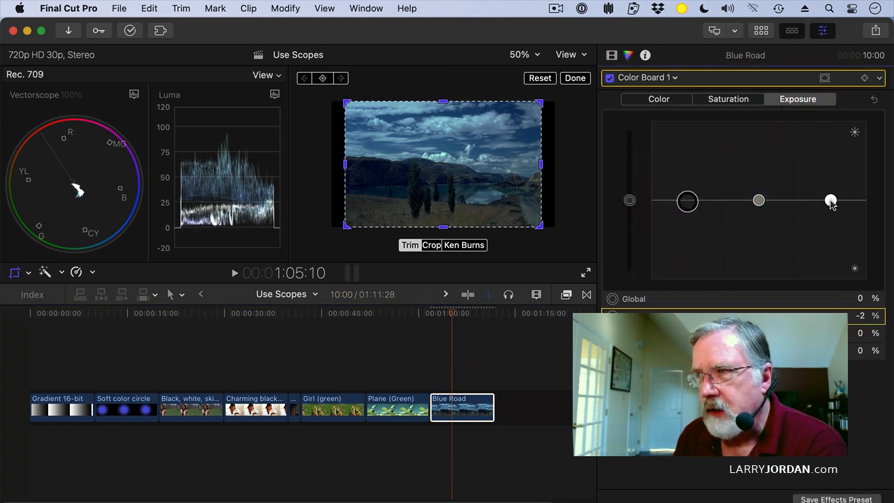
{"action": "left_click_drag", "start_coordinate": [830, 201], "coordinate": [830, 169]}
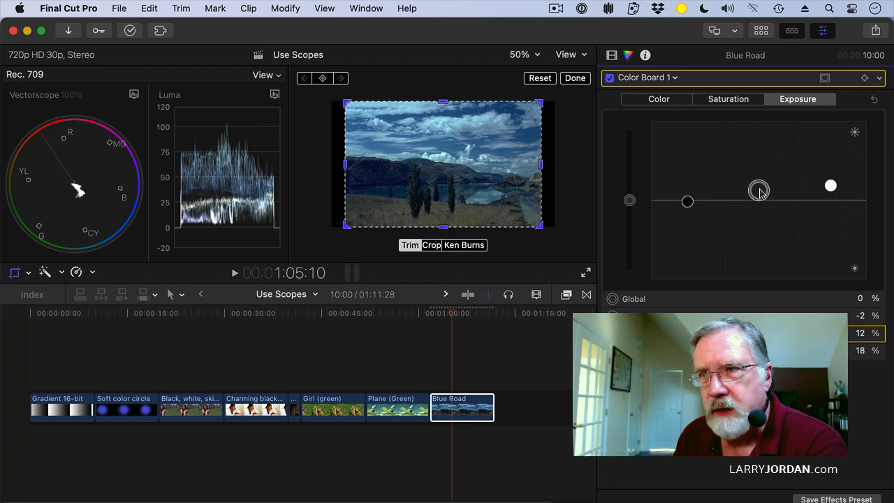
{"action": "left_click_drag", "start_coordinate": [760, 190], "coordinate": [759, 185]}
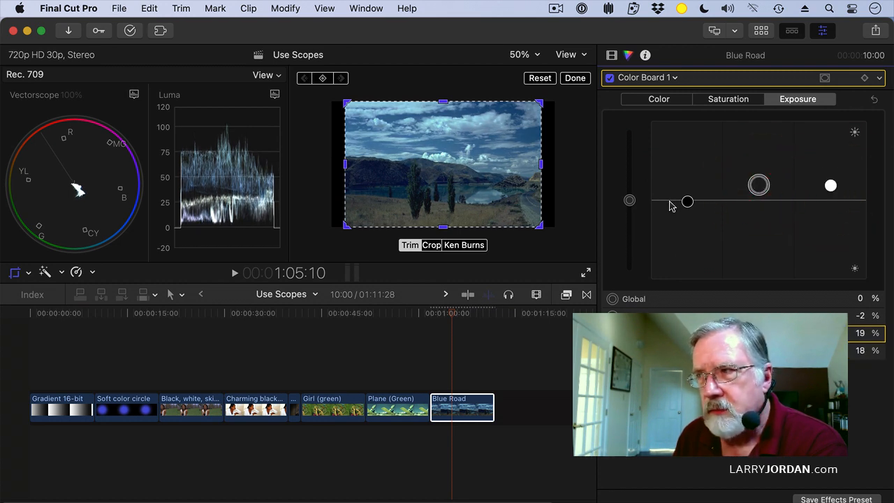
{"action": "left_click_drag", "start_coordinate": [688, 201], "coordinate": [687, 204]}
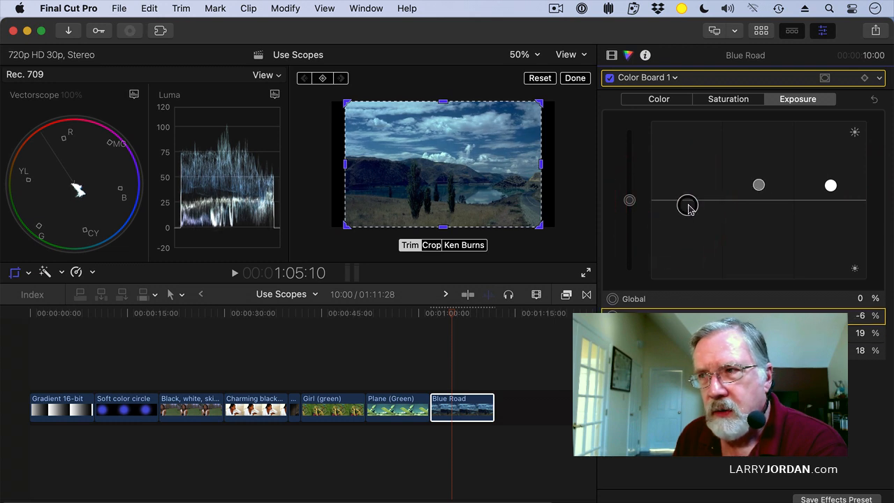
{"action": "mouse_move", "coordinate": [687, 204]}
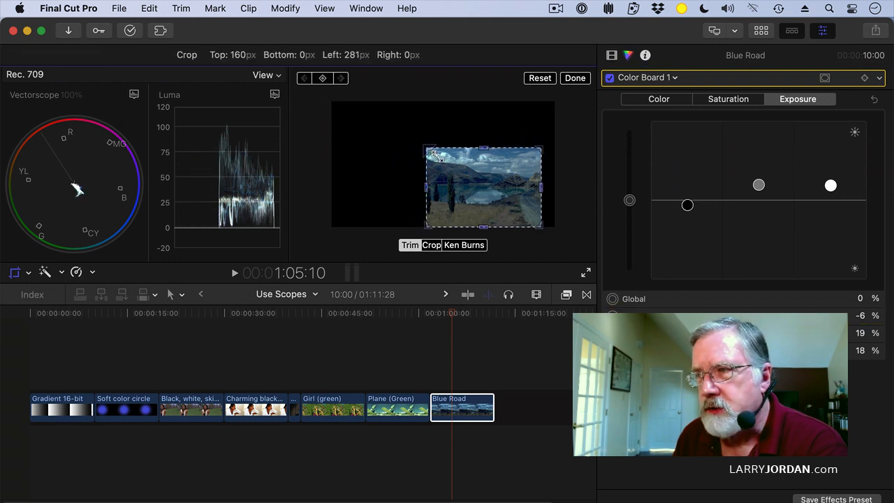
Step: Crop the Blue Road frame down to a small gray patch at lower right and return to the Color tab
{"action": "left_click_drag", "start_coordinate": [433, 148], "coordinate": [520, 192]}
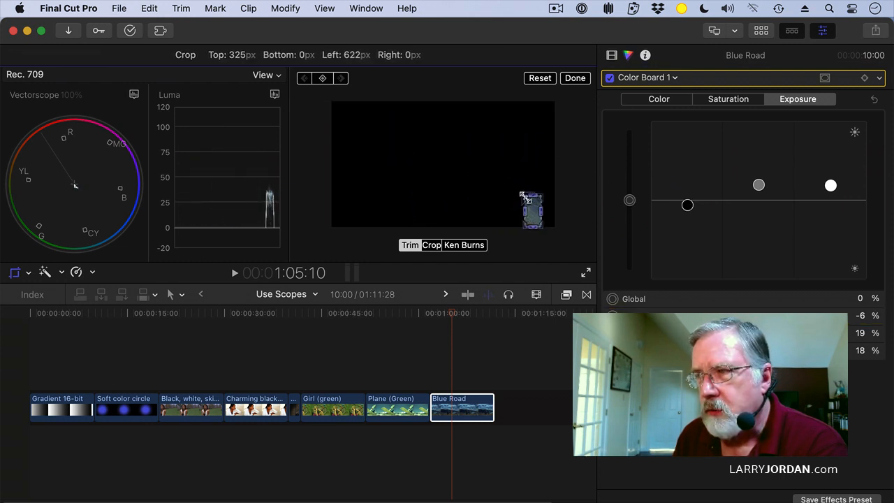
{"action": "left_click_drag", "start_coordinate": [531, 194], "coordinate": [531, 209]}
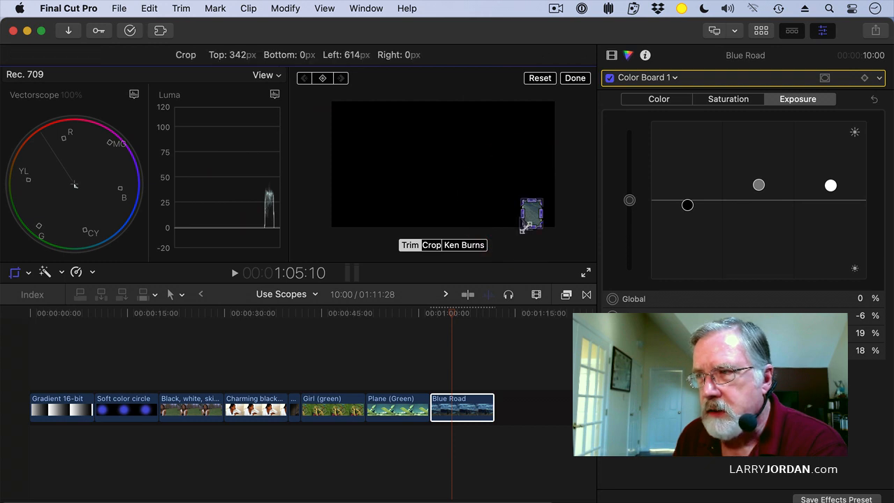
{"action": "left_click", "coordinate": [532, 212]}
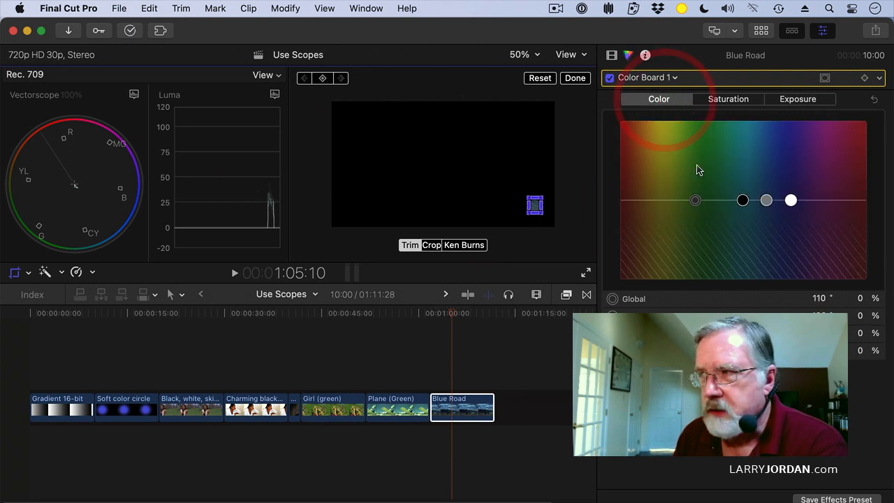
Step: Drag the Global puck toward orange to about 202°, -18%, centring the gray patch on the vectorscope
{"action": "left_click_drag", "start_coordinate": [695, 200], "coordinate": [693, 200]}
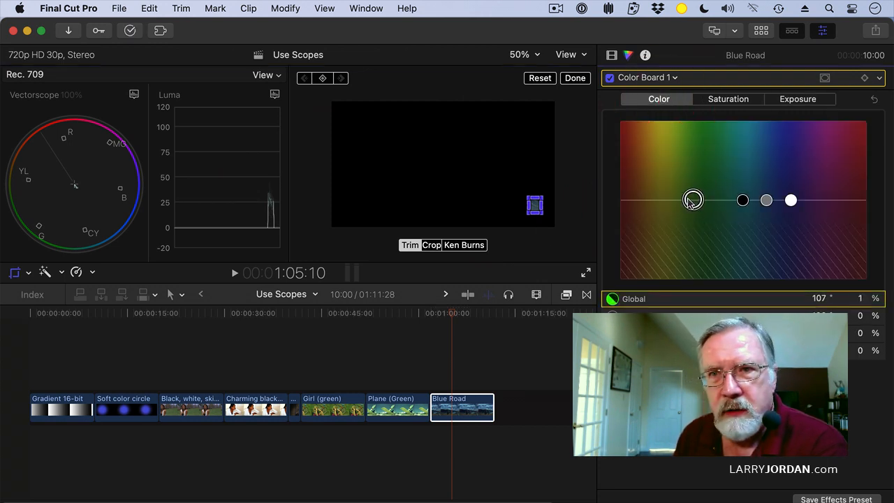
{"action": "left_click_drag", "start_coordinate": [693, 201], "coordinate": [707, 209]}
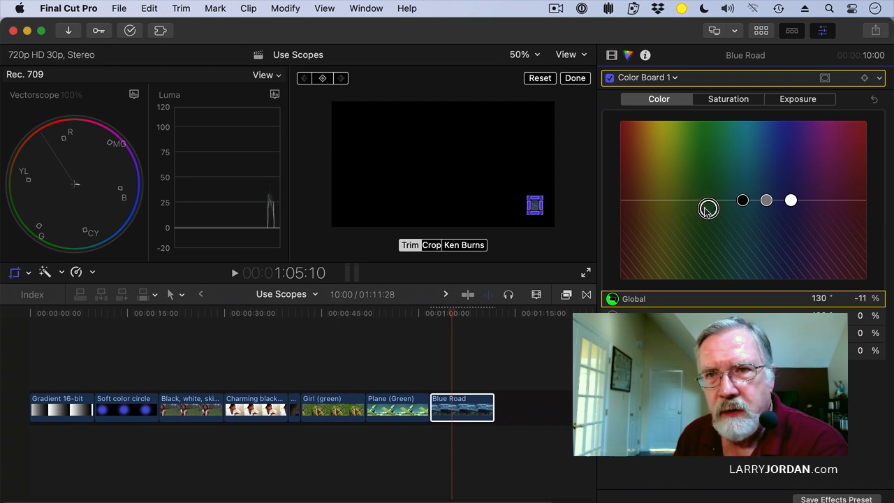
{"action": "left_click_drag", "start_coordinate": [707, 208], "coordinate": [743, 206]}
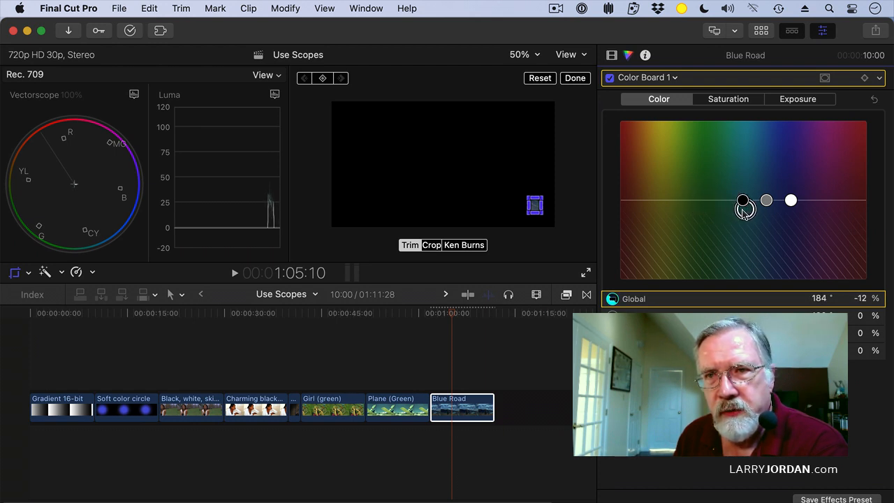
{"action": "left_click_drag", "start_coordinate": [744, 201], "coordinate": [757, 212]}
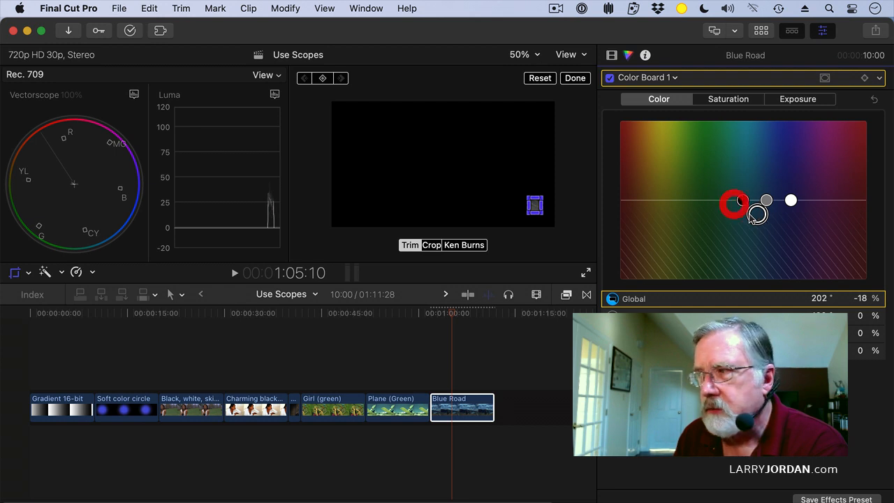
Step: Reset the road clip's crop and leave crop mode so the full neutralized frame shows
{"action": "left_click", "coordinate": [539, 78]}
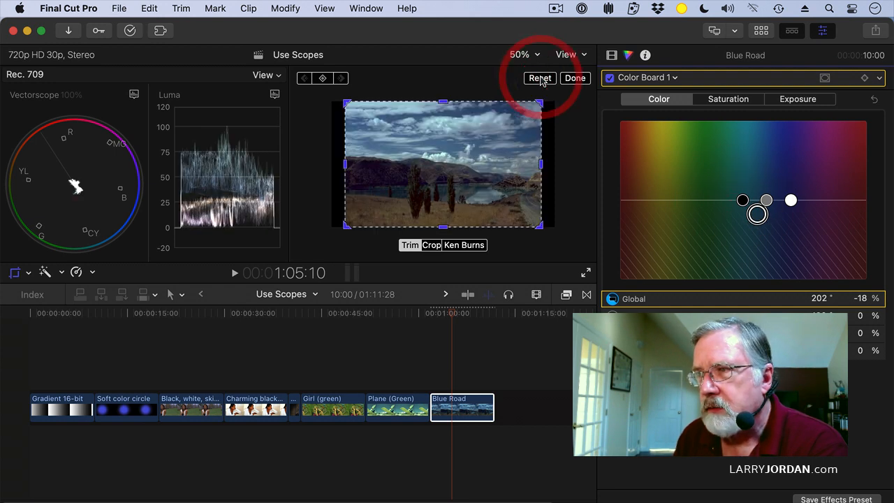
{"action": "left_click", "coordinate": [576, 78]}
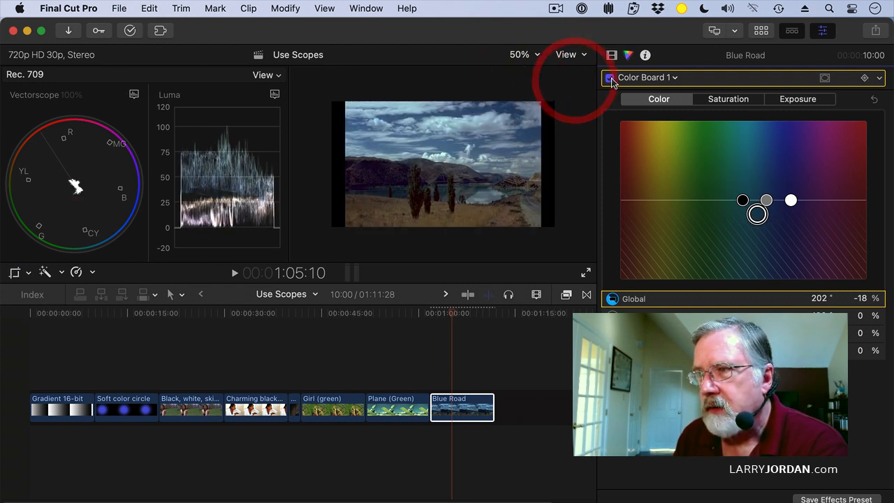